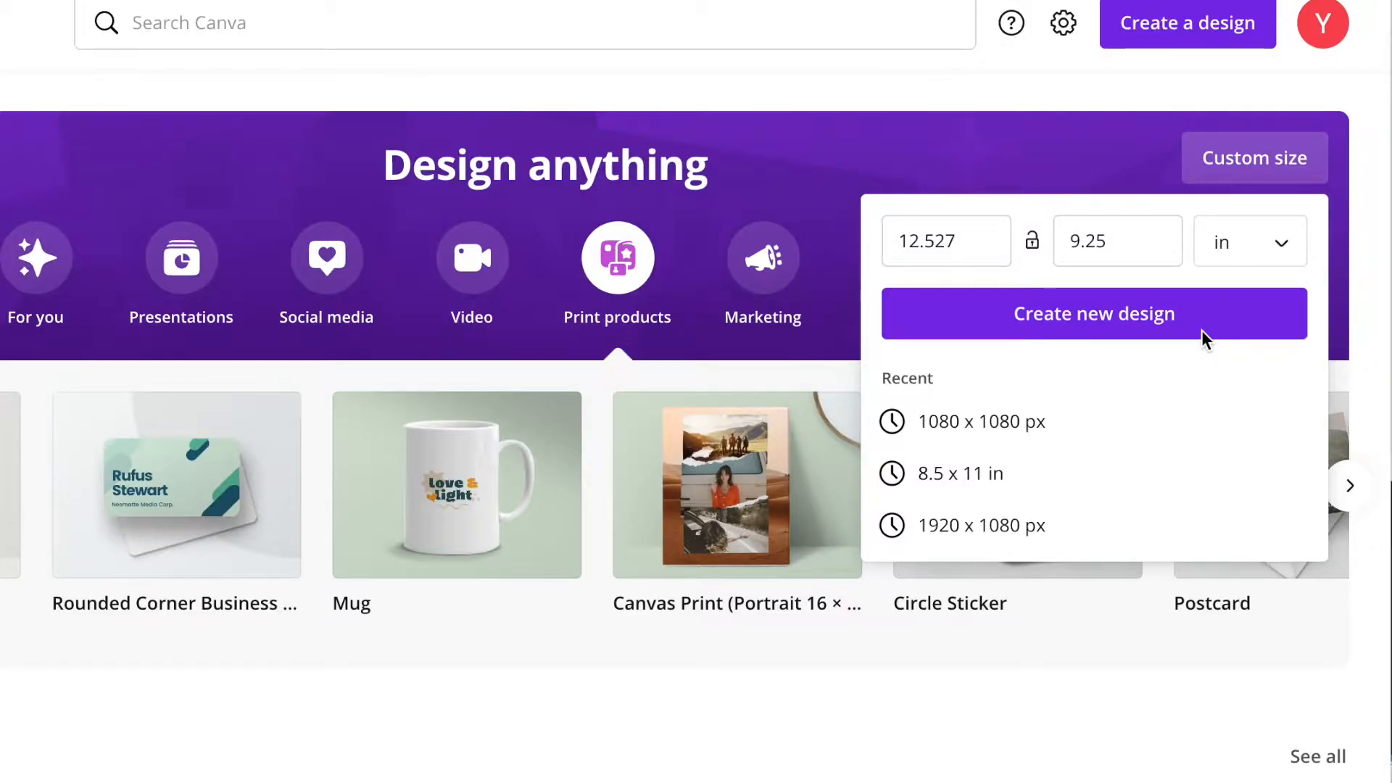
mouse_move(1073, 341)
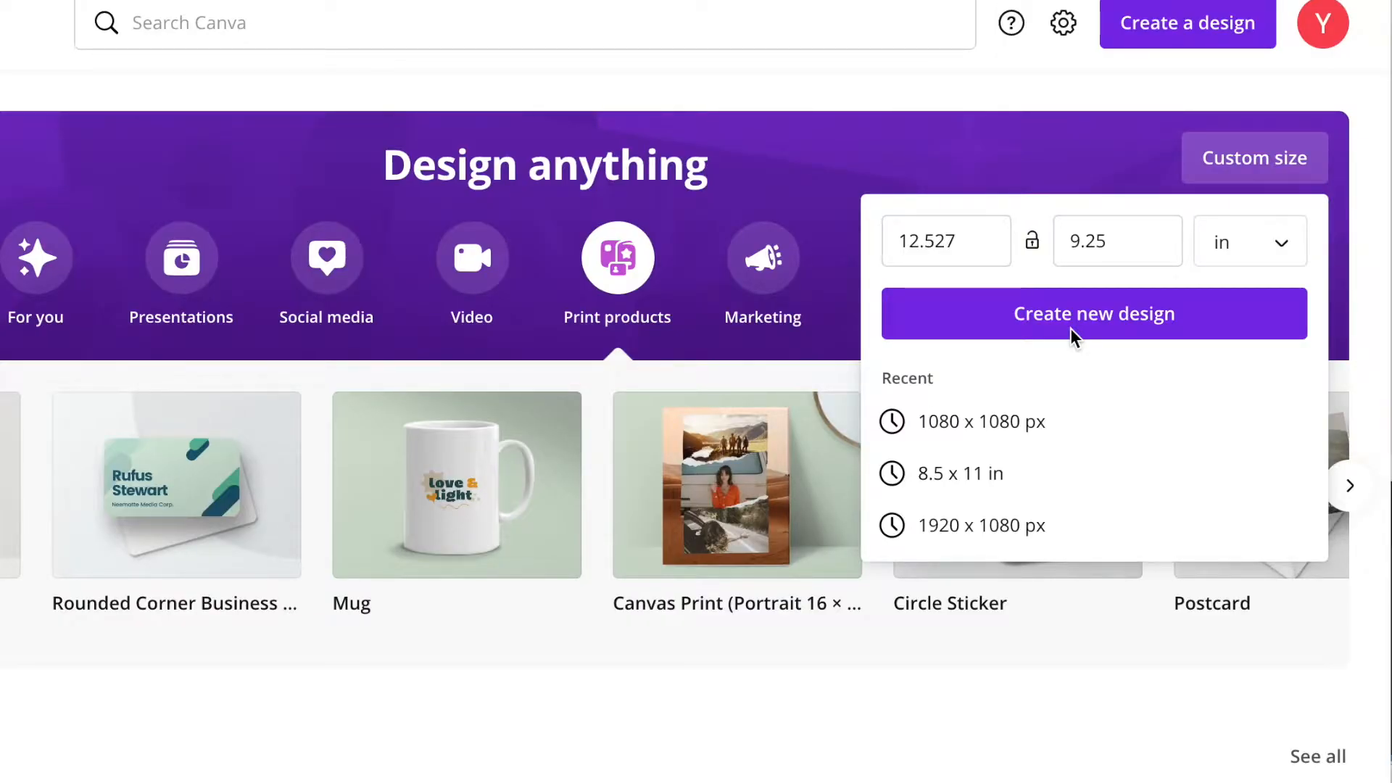
Step: Create the new design at the entered 12.527 × 9.25 in custom size
click(1094, 313)
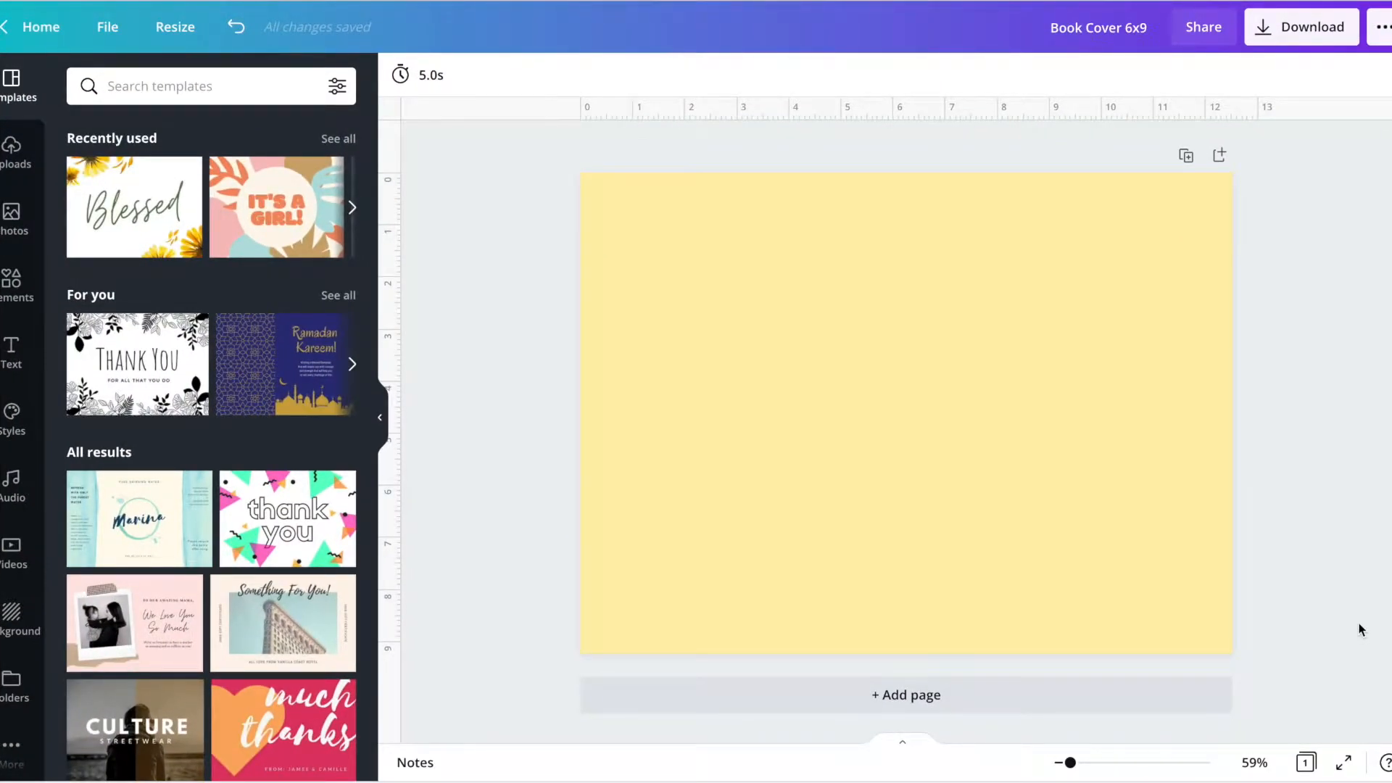
mouse_move(1268, 615)
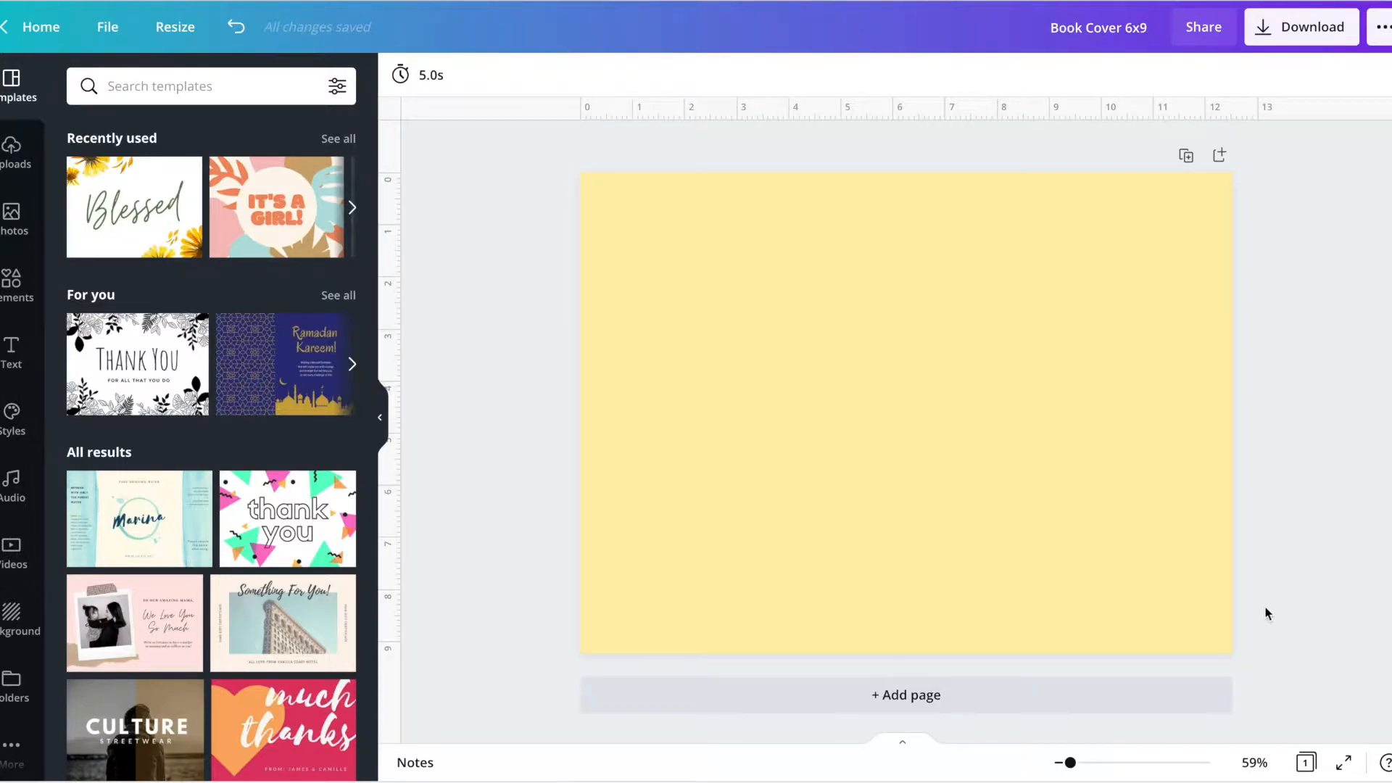
mouse_move(1138, 45)
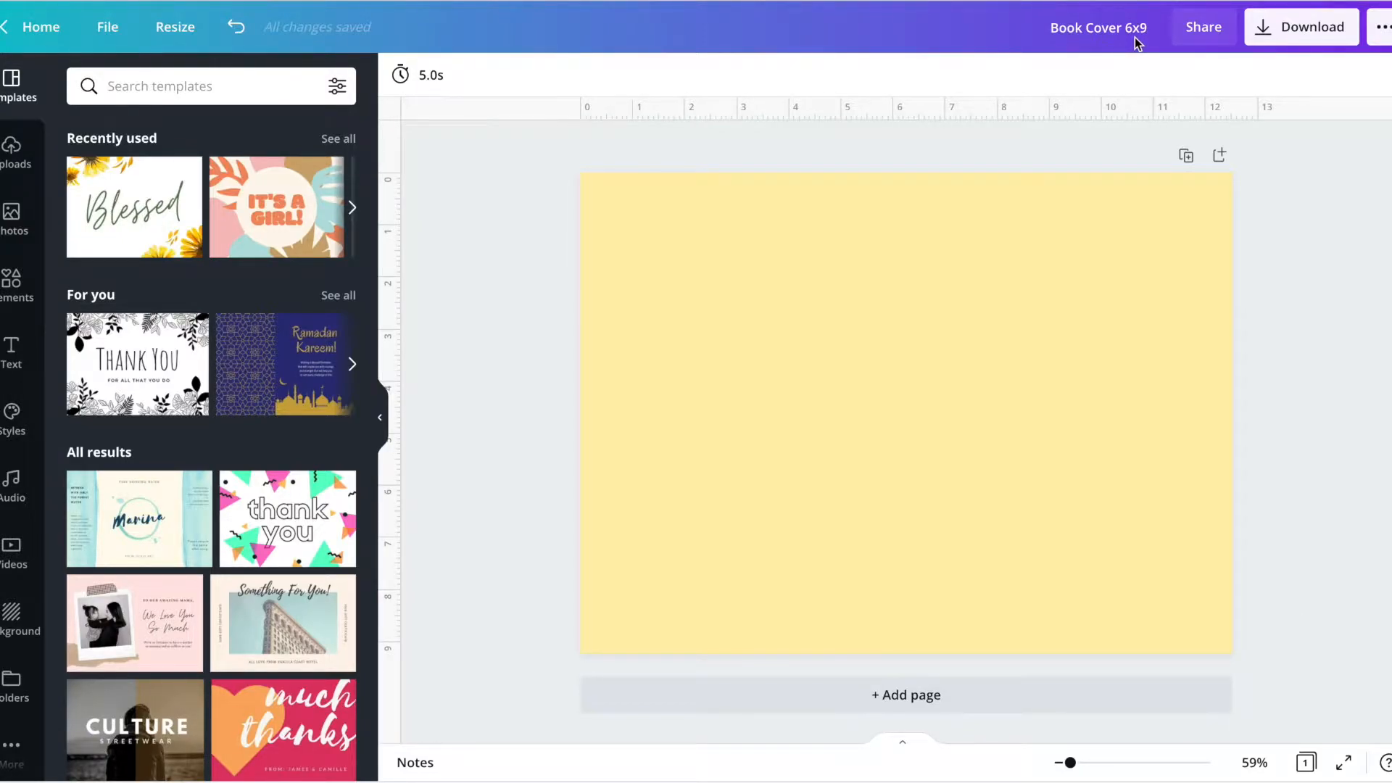
mouse_move(536, 184)
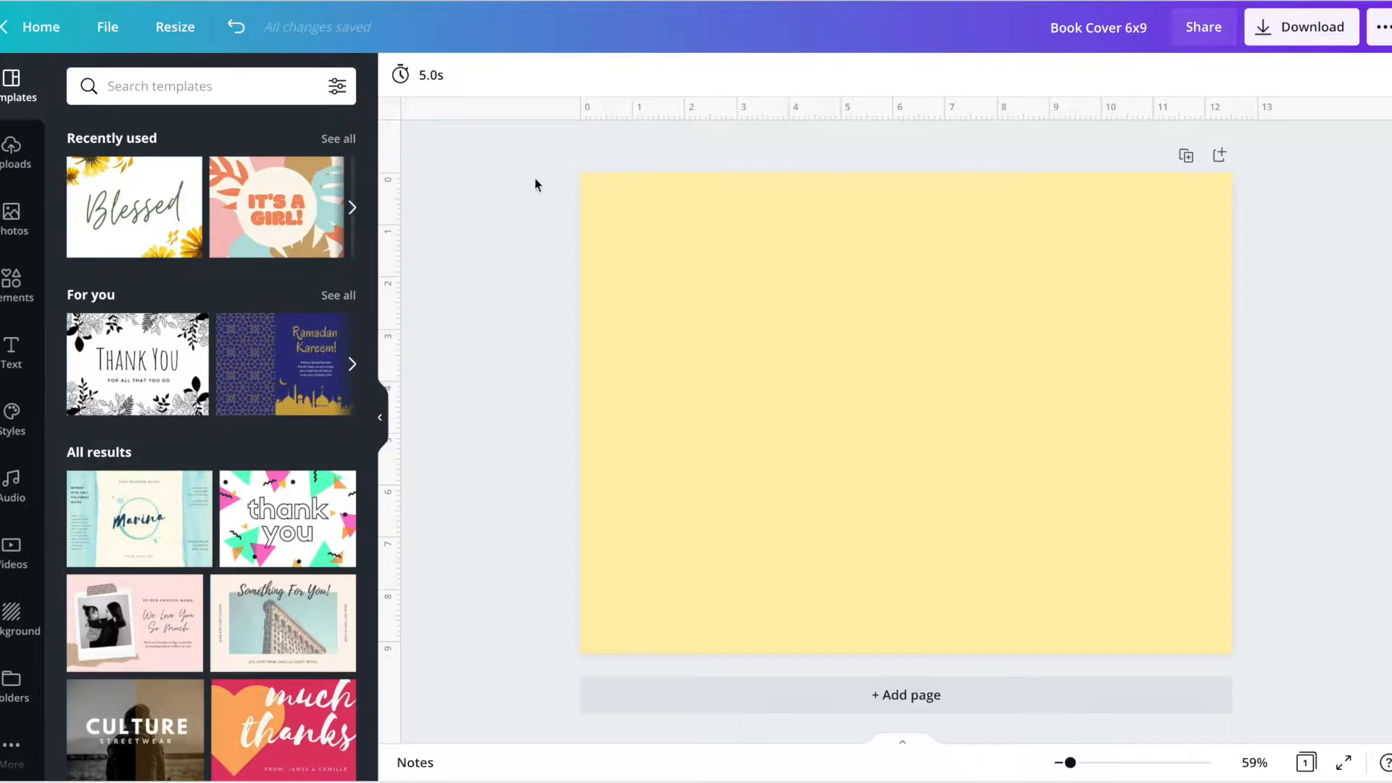
mouse_move(1298, 115)
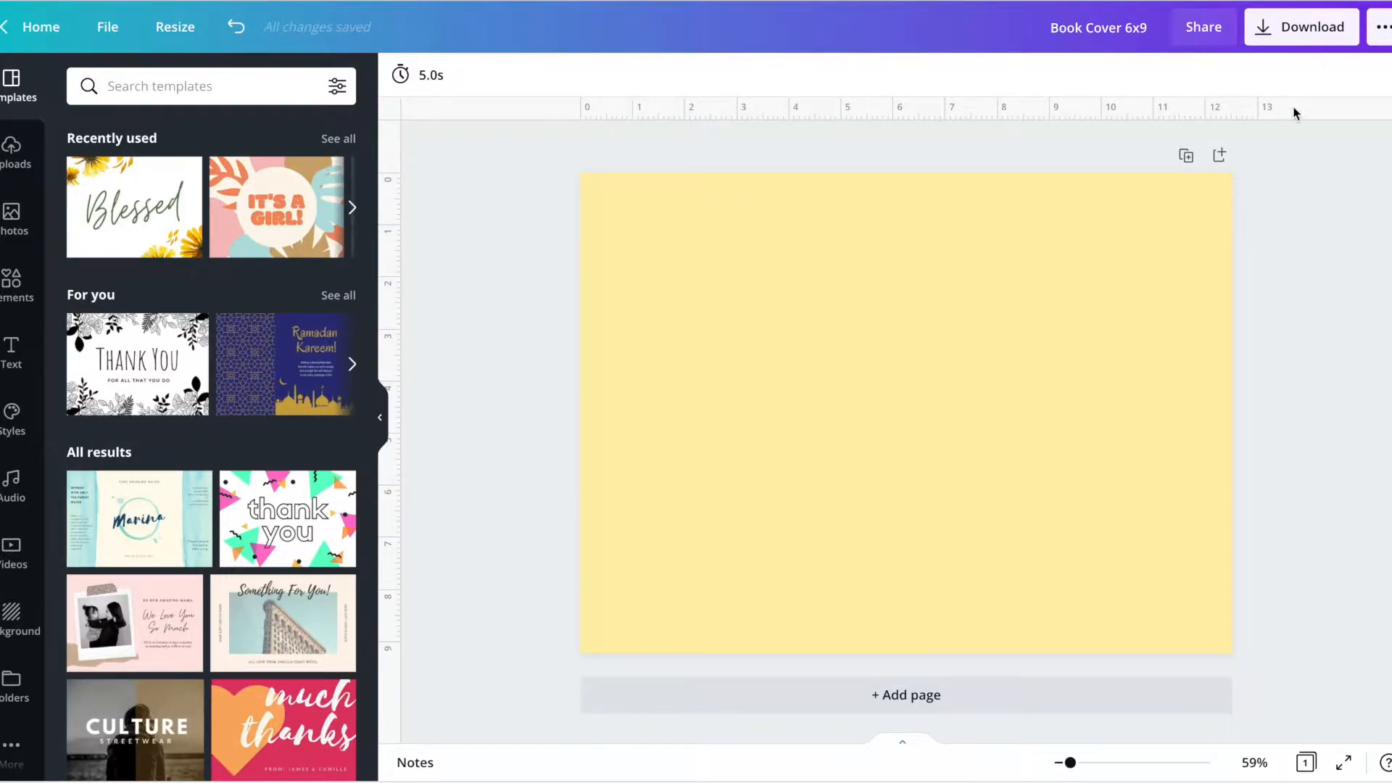
mouse_move(1160, 113)
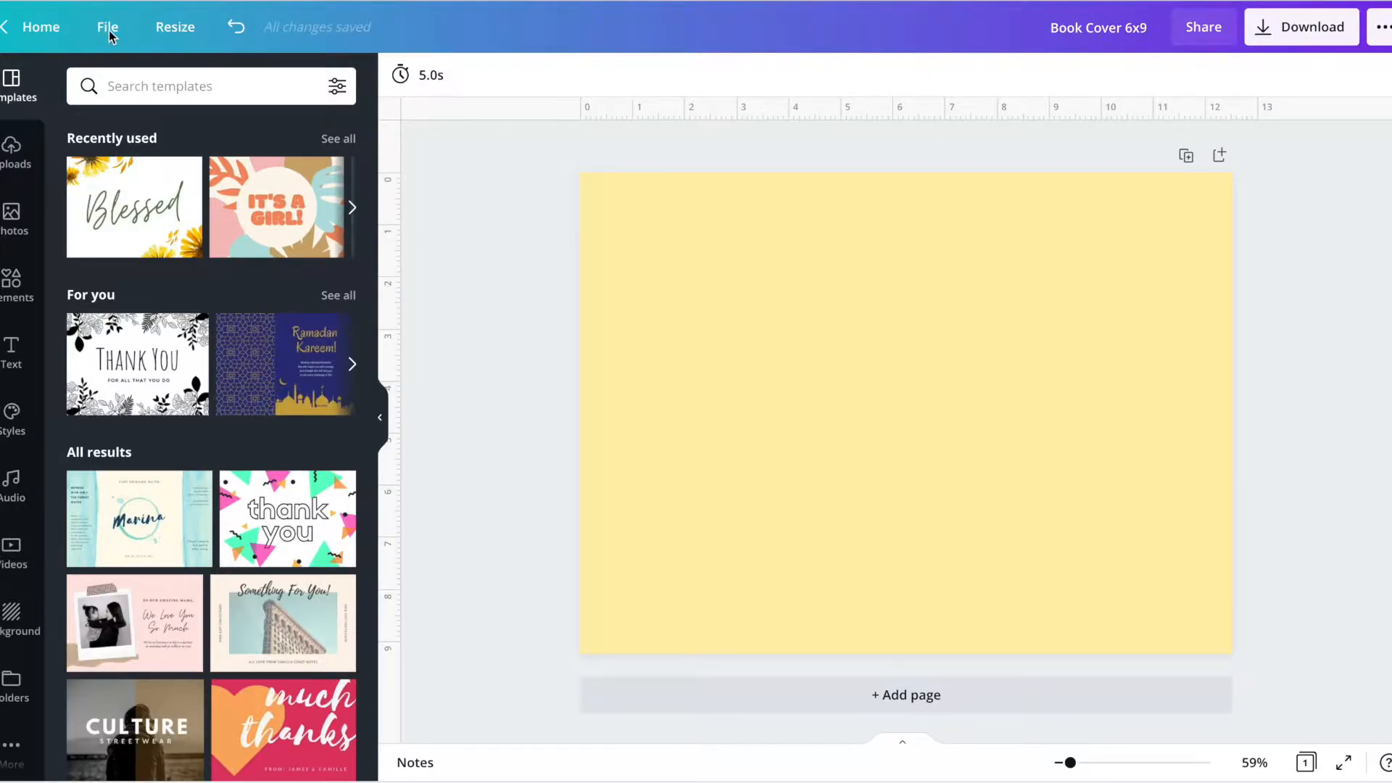
click(108, 27)
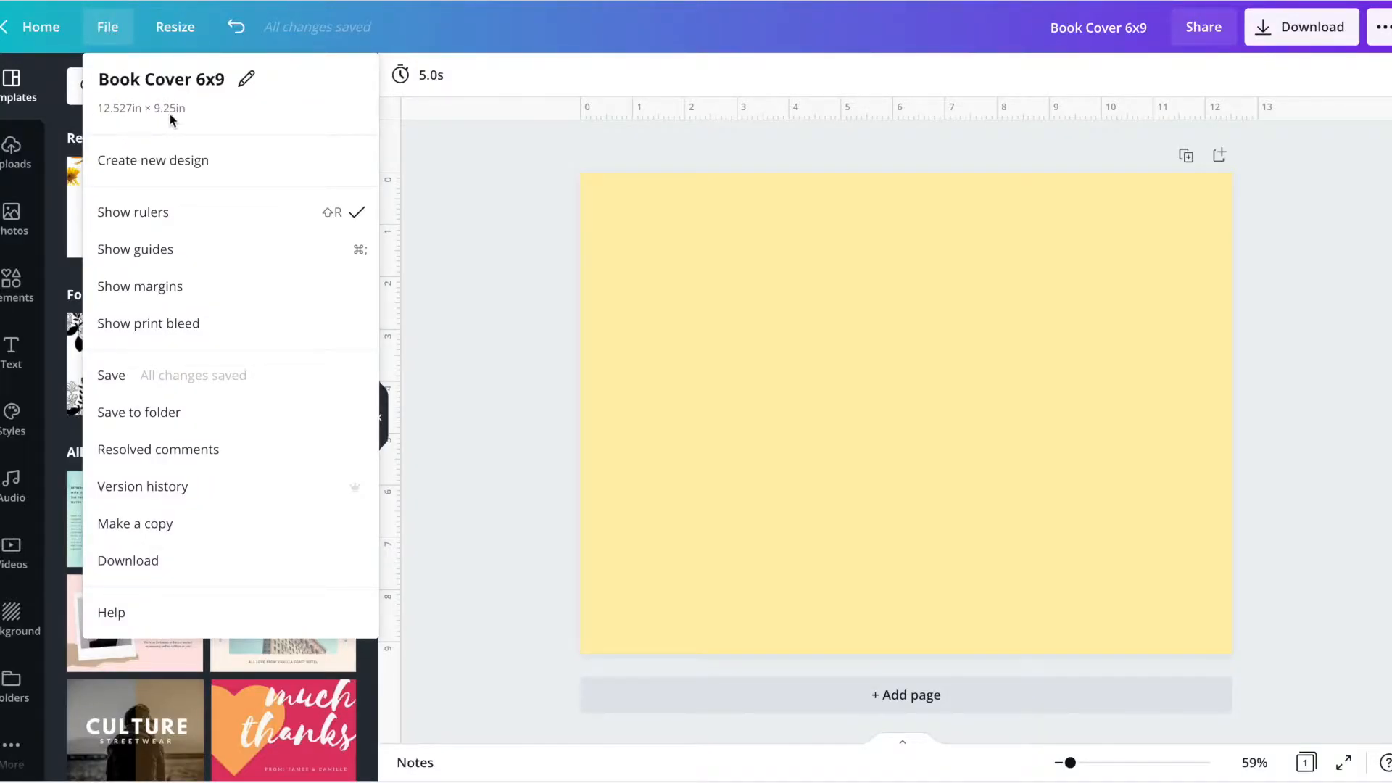
mouse_move(159, 220)
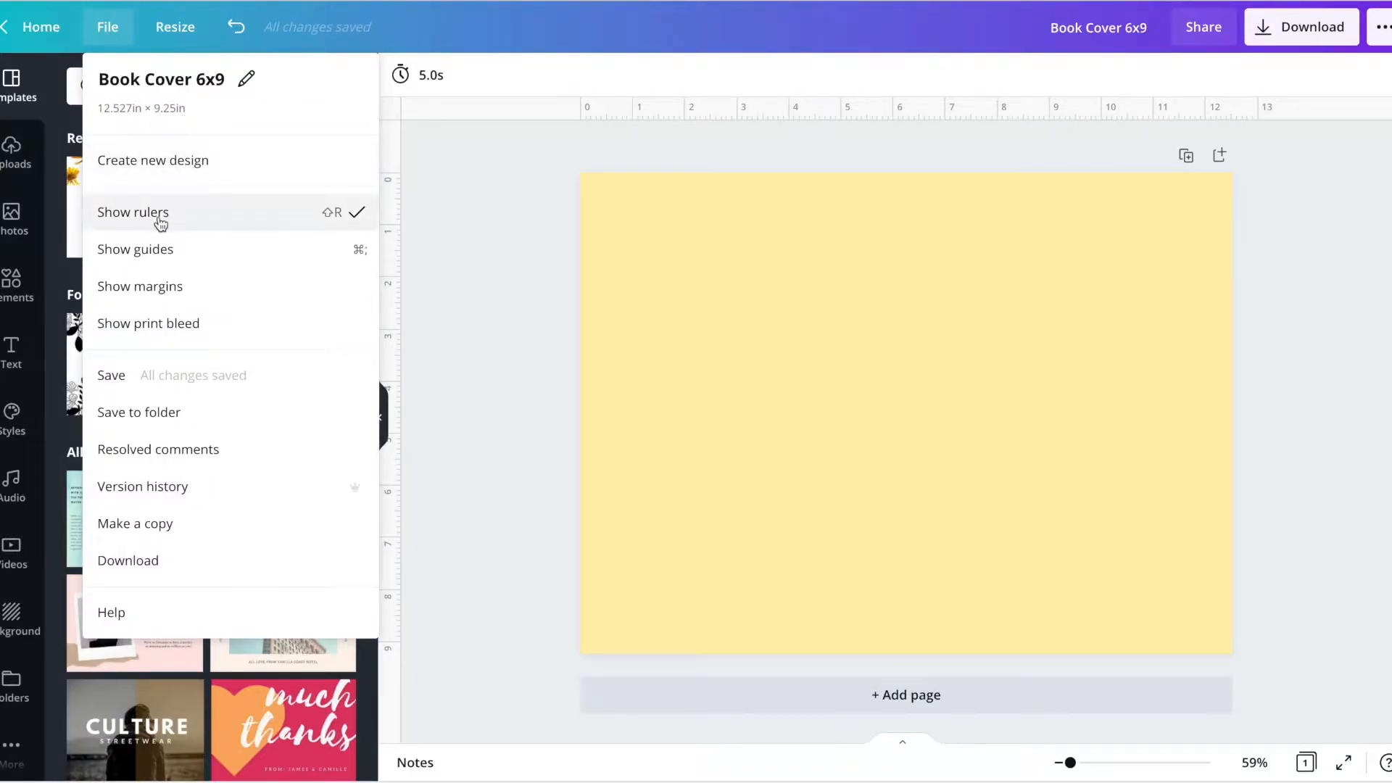
click(133, 212)
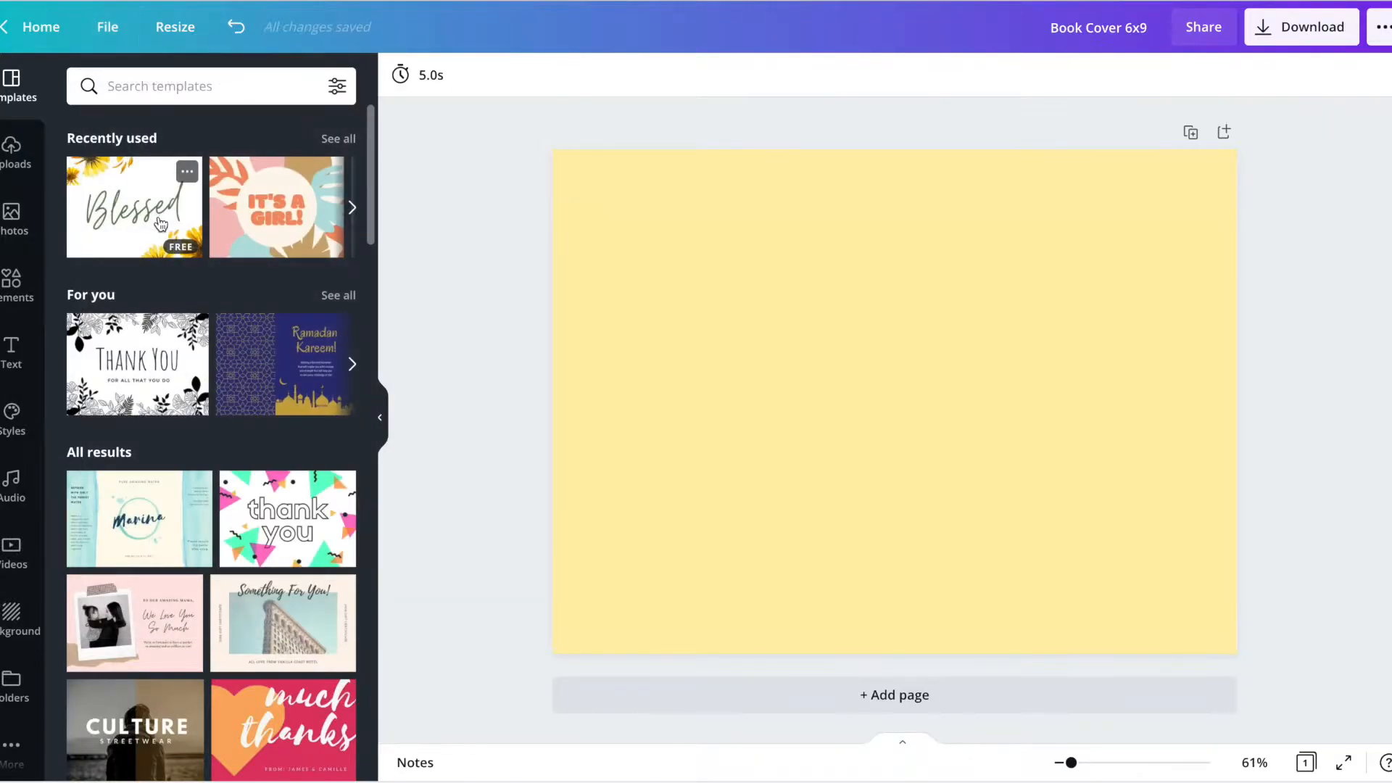
click(106, 26)
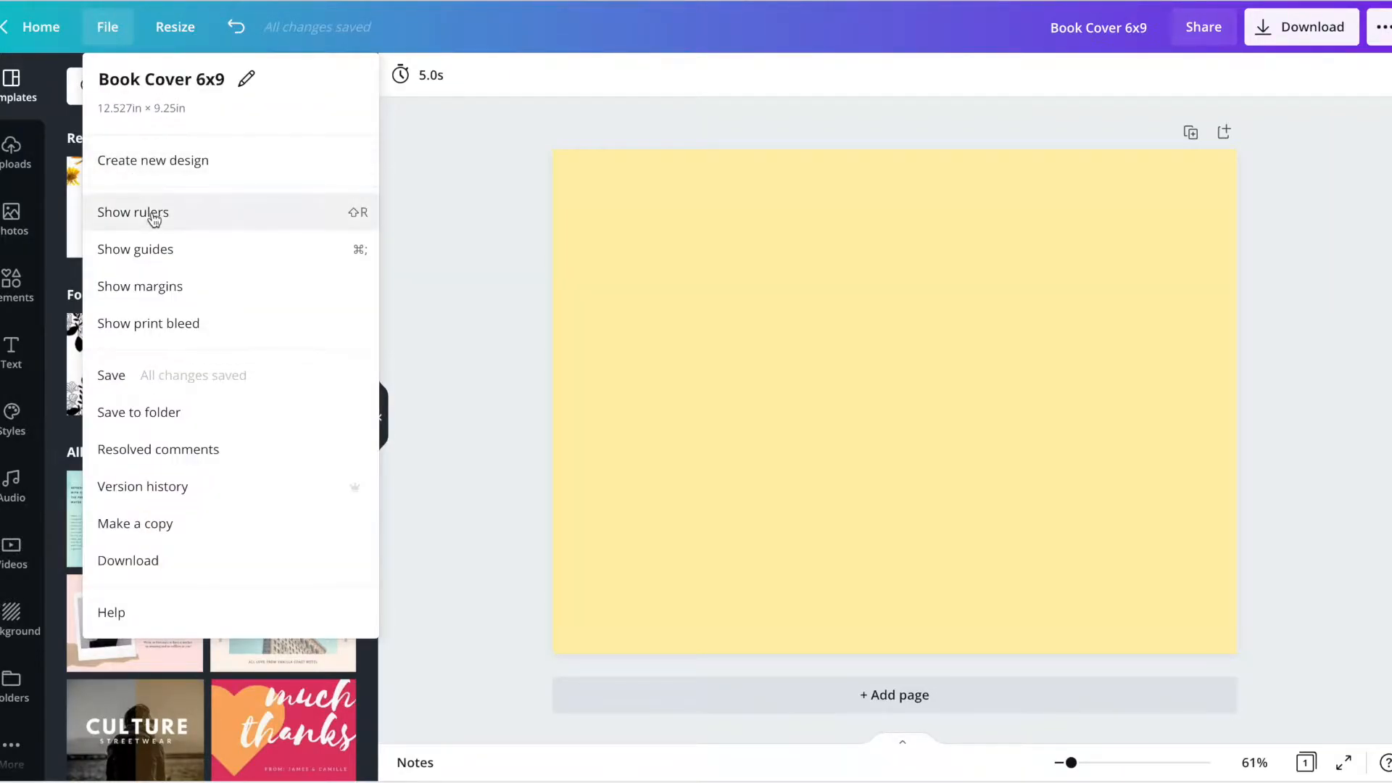
click(134, 212)
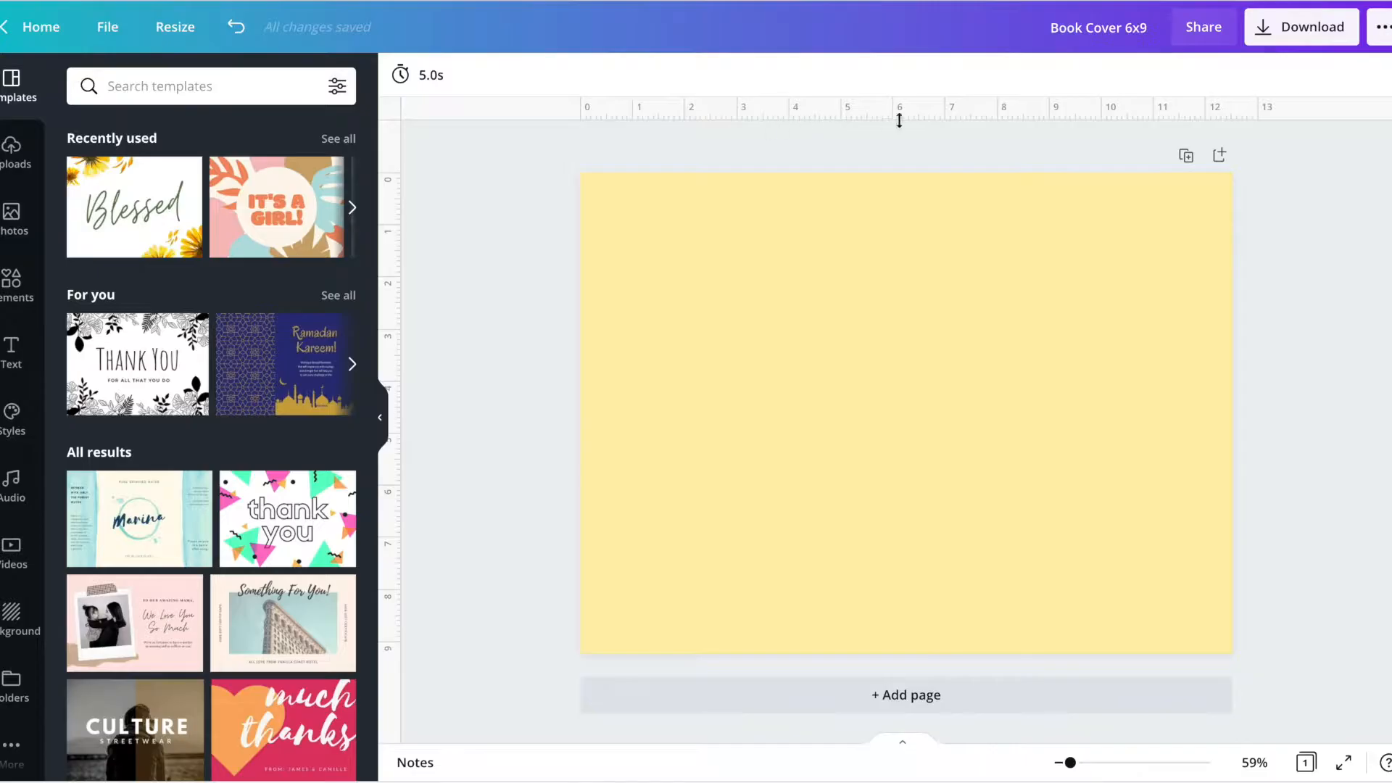
mouse_move(1272, 311)
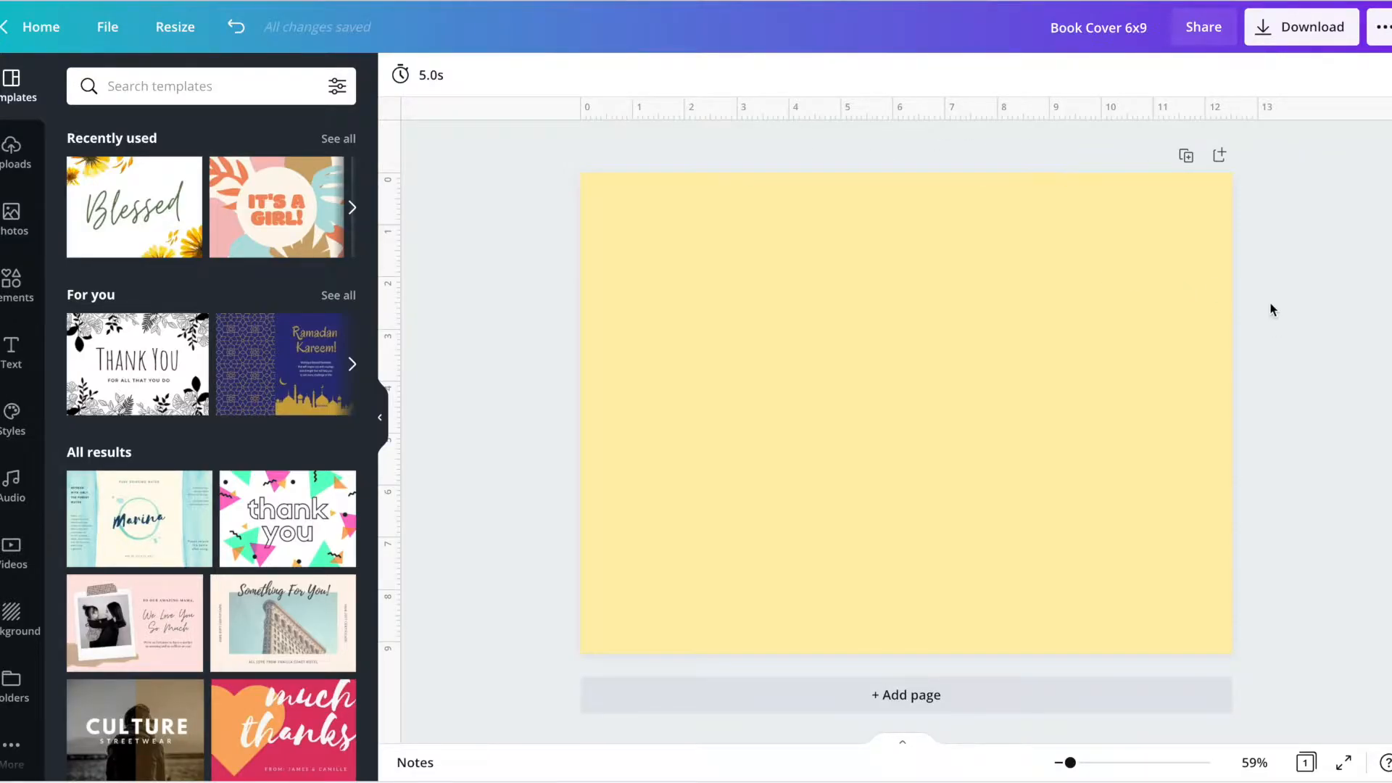
mouse_move(1262, 330)
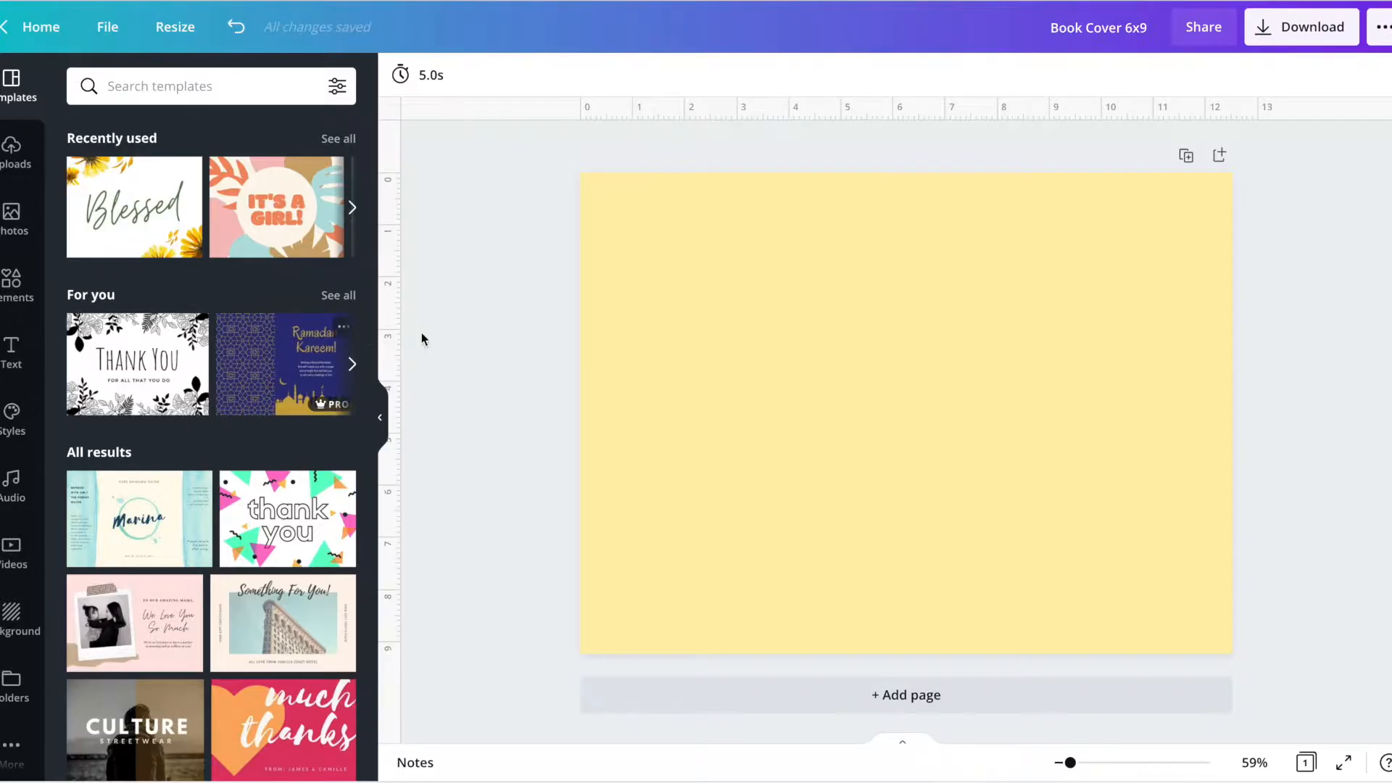
mouse_move(467, 332)
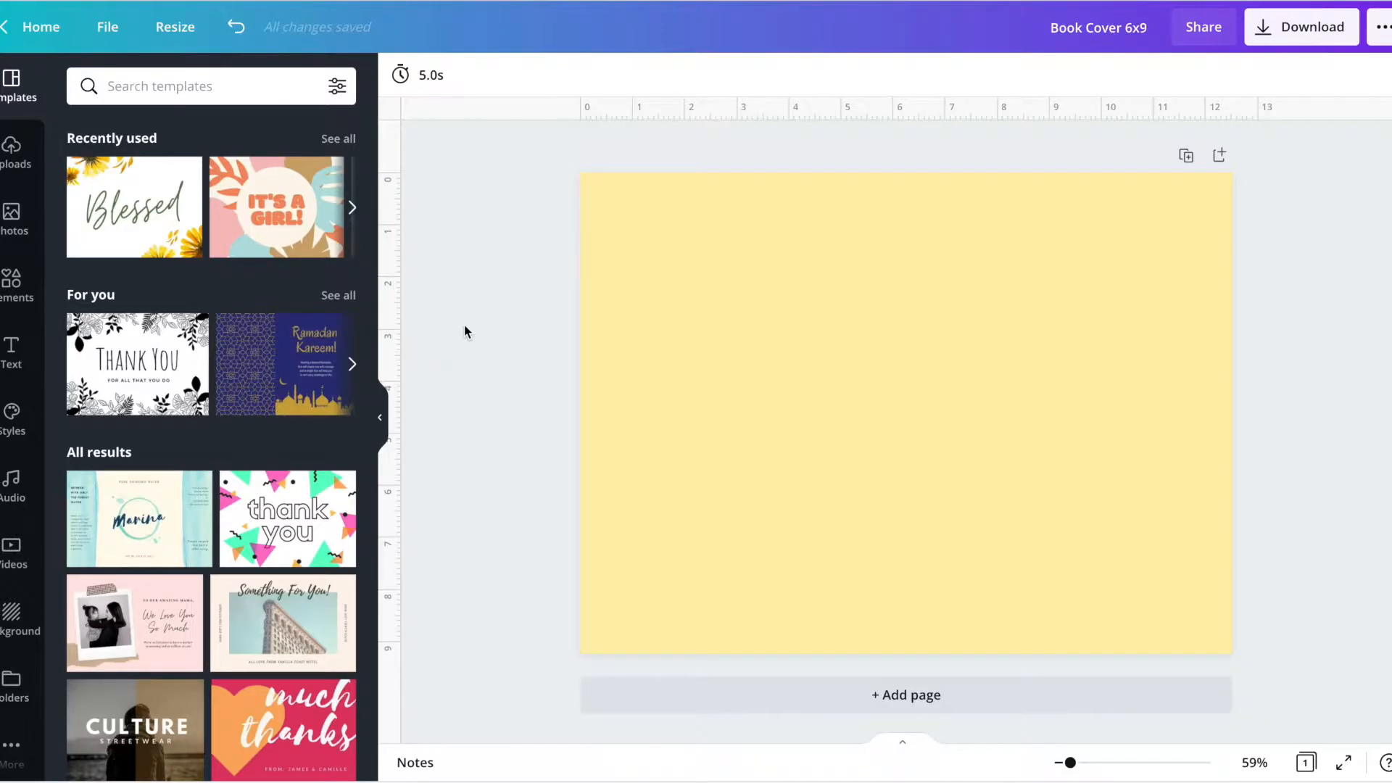
scroll(down, 3)
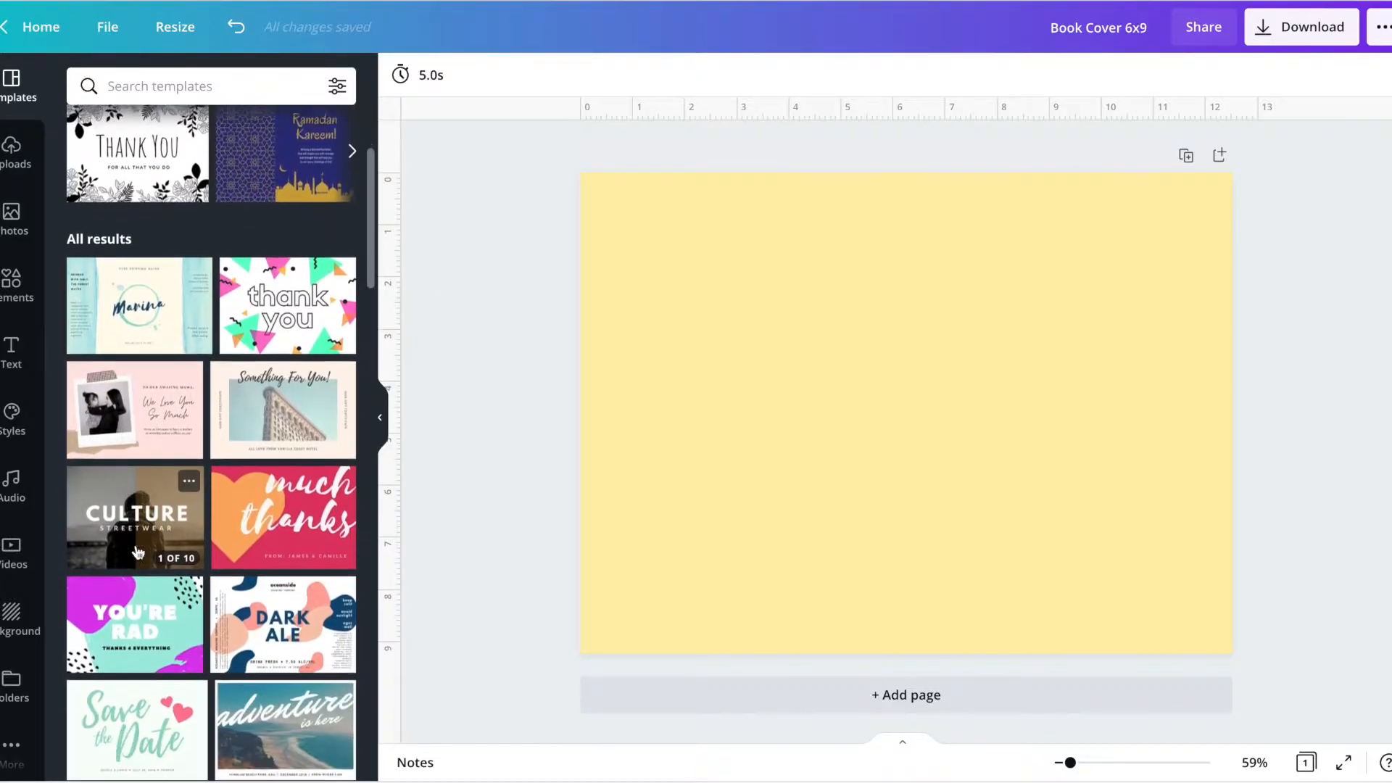
scroll(down, 3)
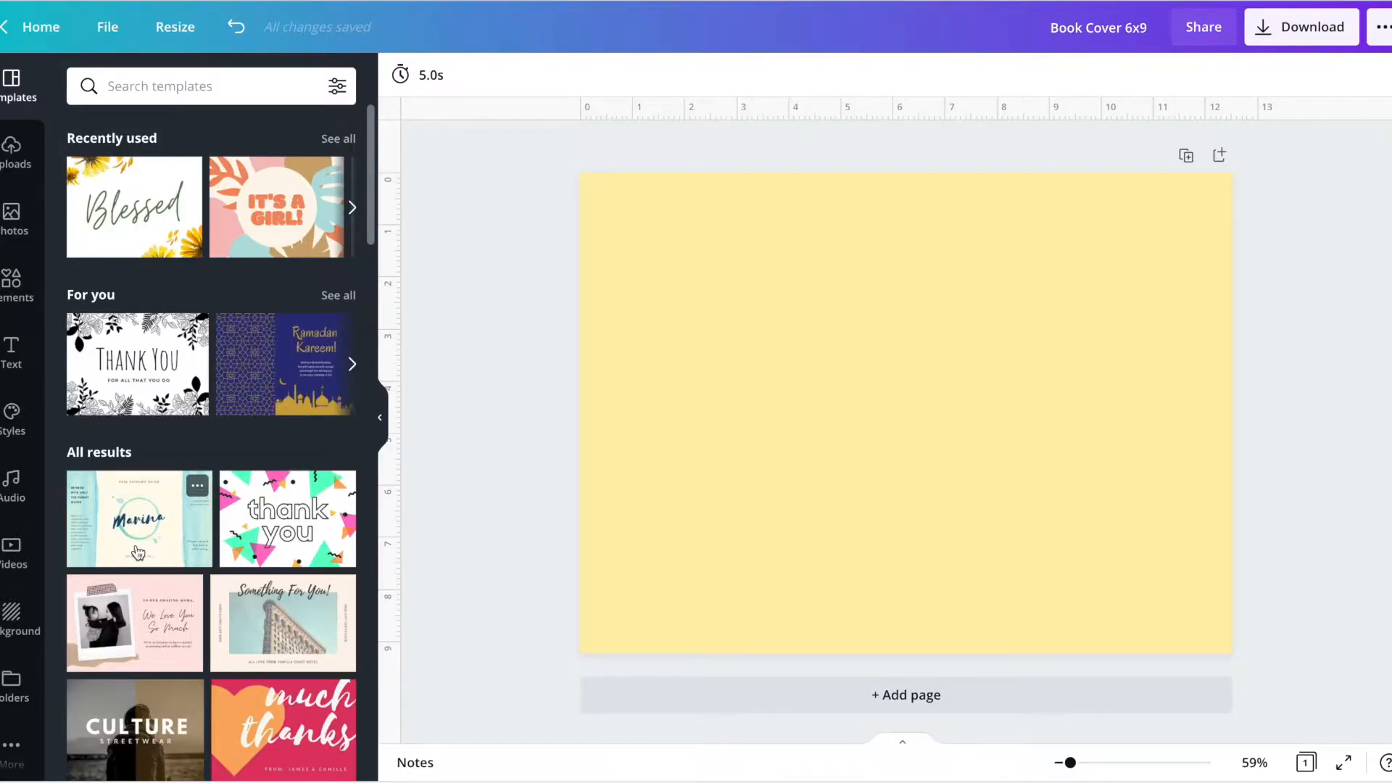
mouse_move(254, 247)
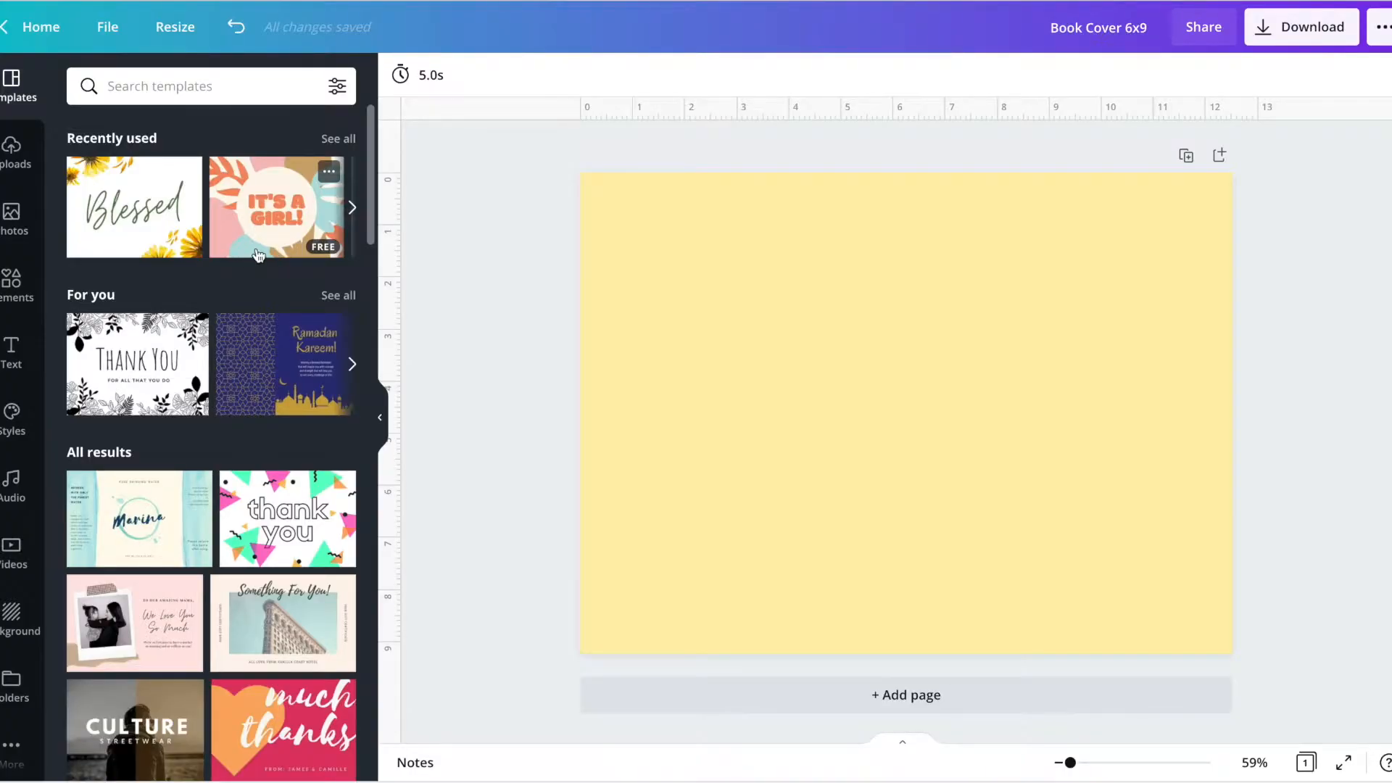
mouse_move(209, 197)
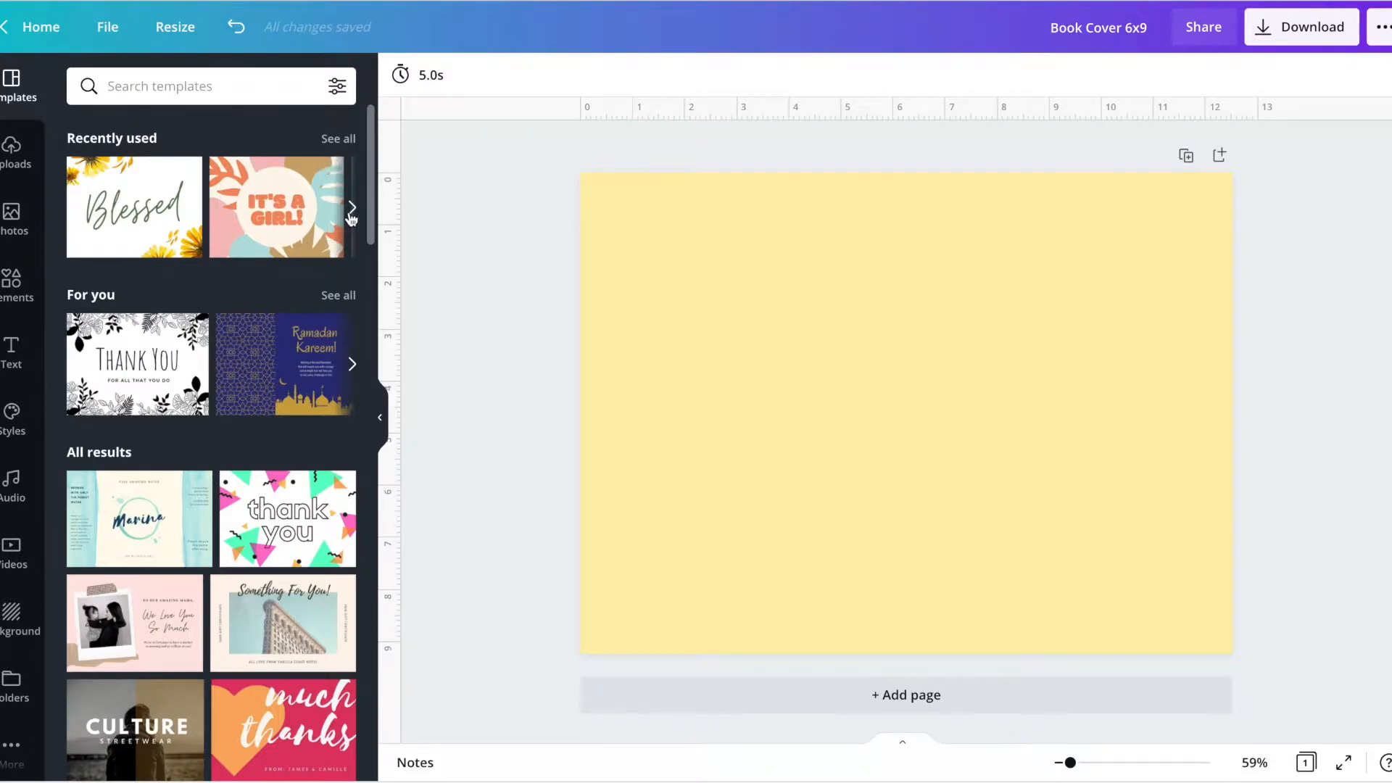
Step: Expand the Recently used row to reach the blue Welcome Home template
click(351, 209)
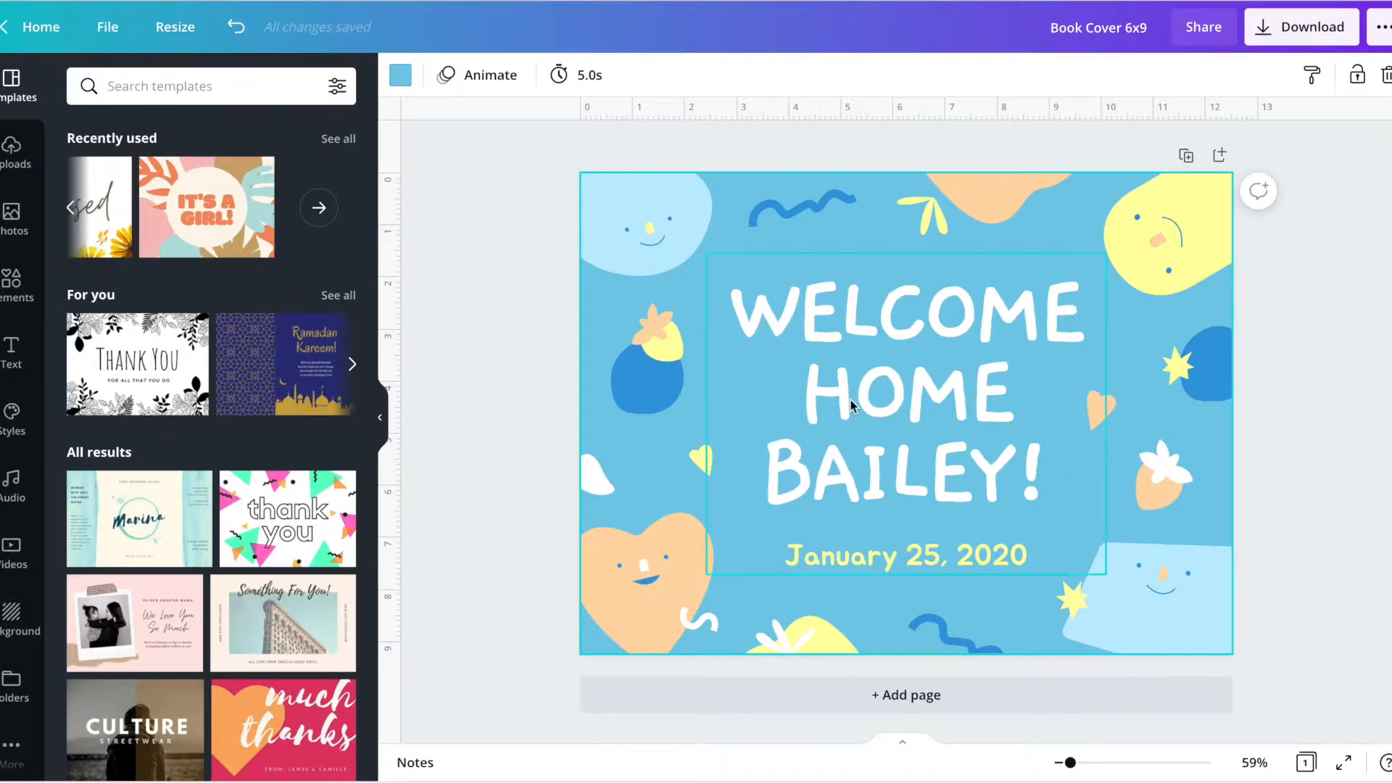
mouse_move(809, 395)
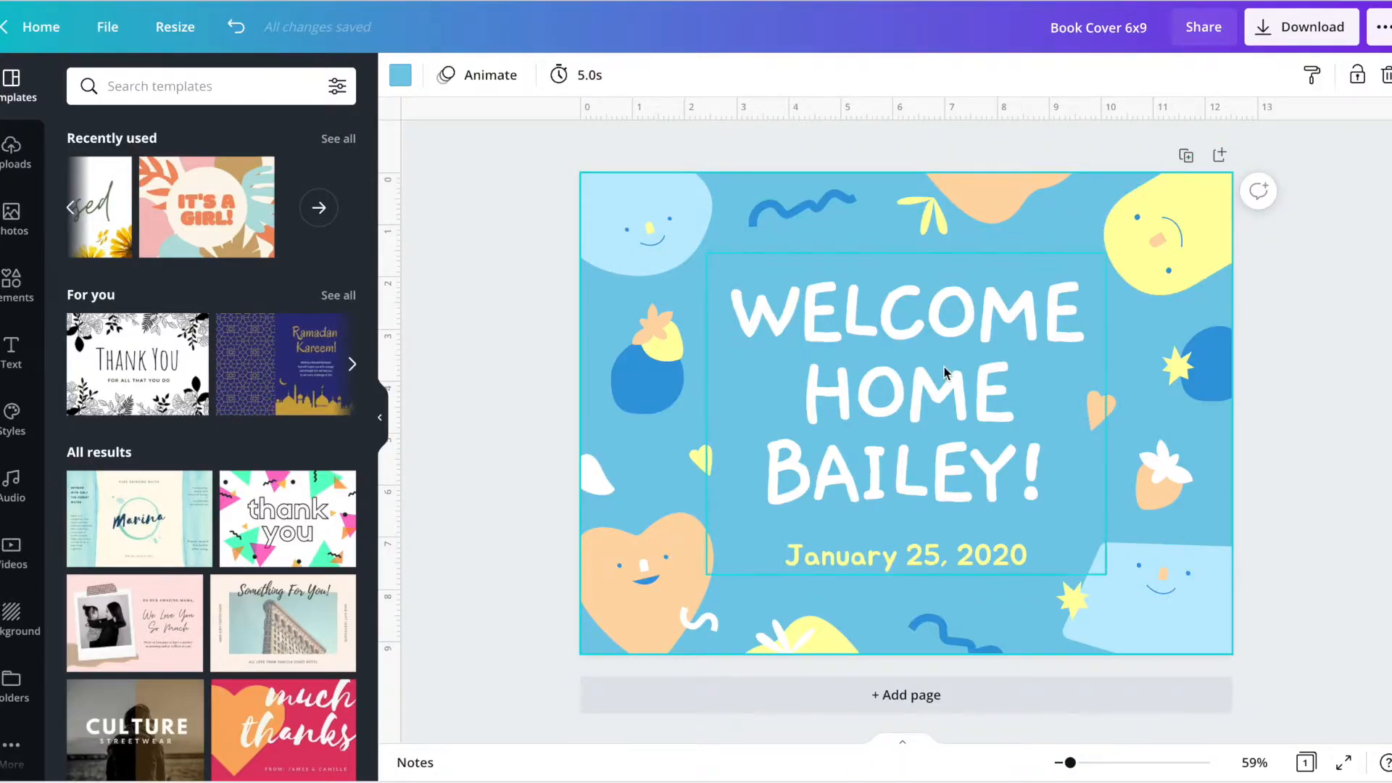
Step: Shift the welcome text group right and move the small peach heart to the lower right
drag(905, 390, 1004, 373)
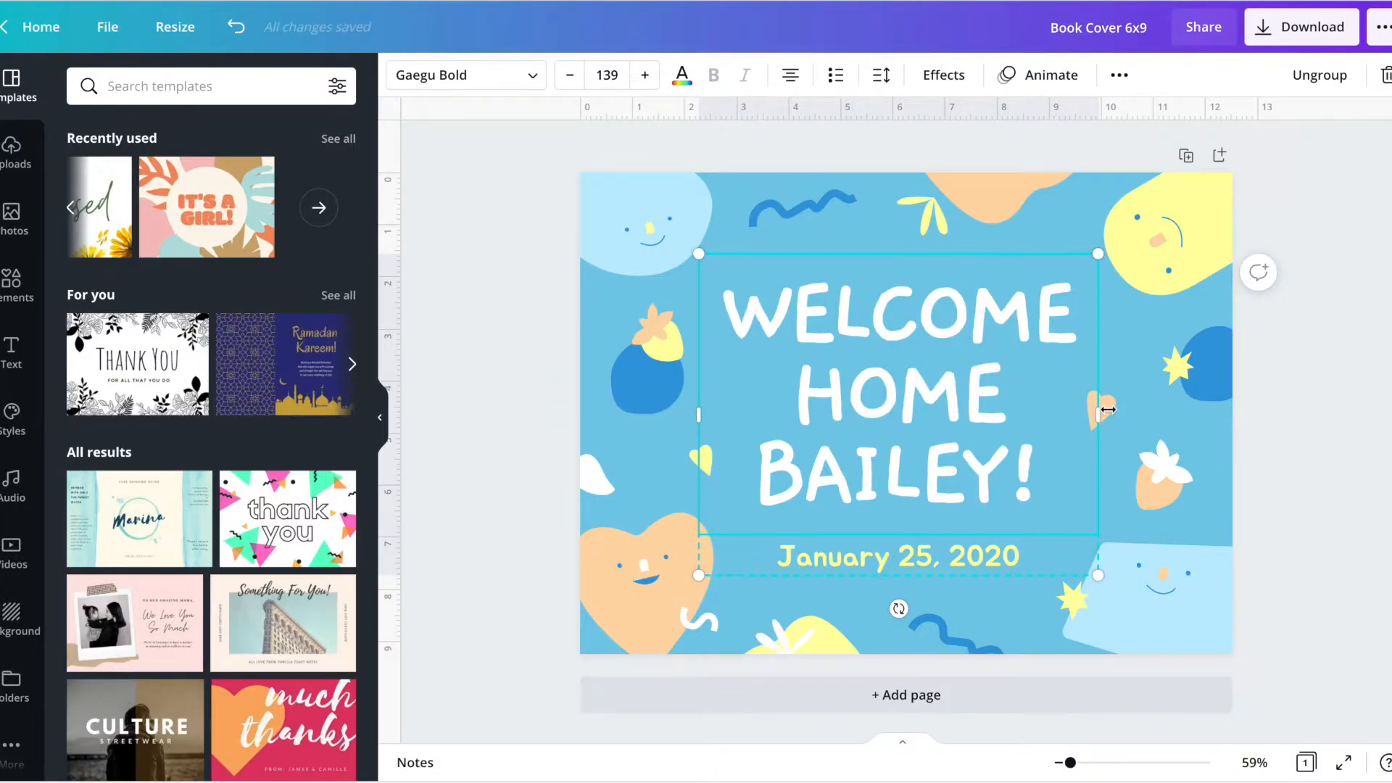
click(1100, 409)
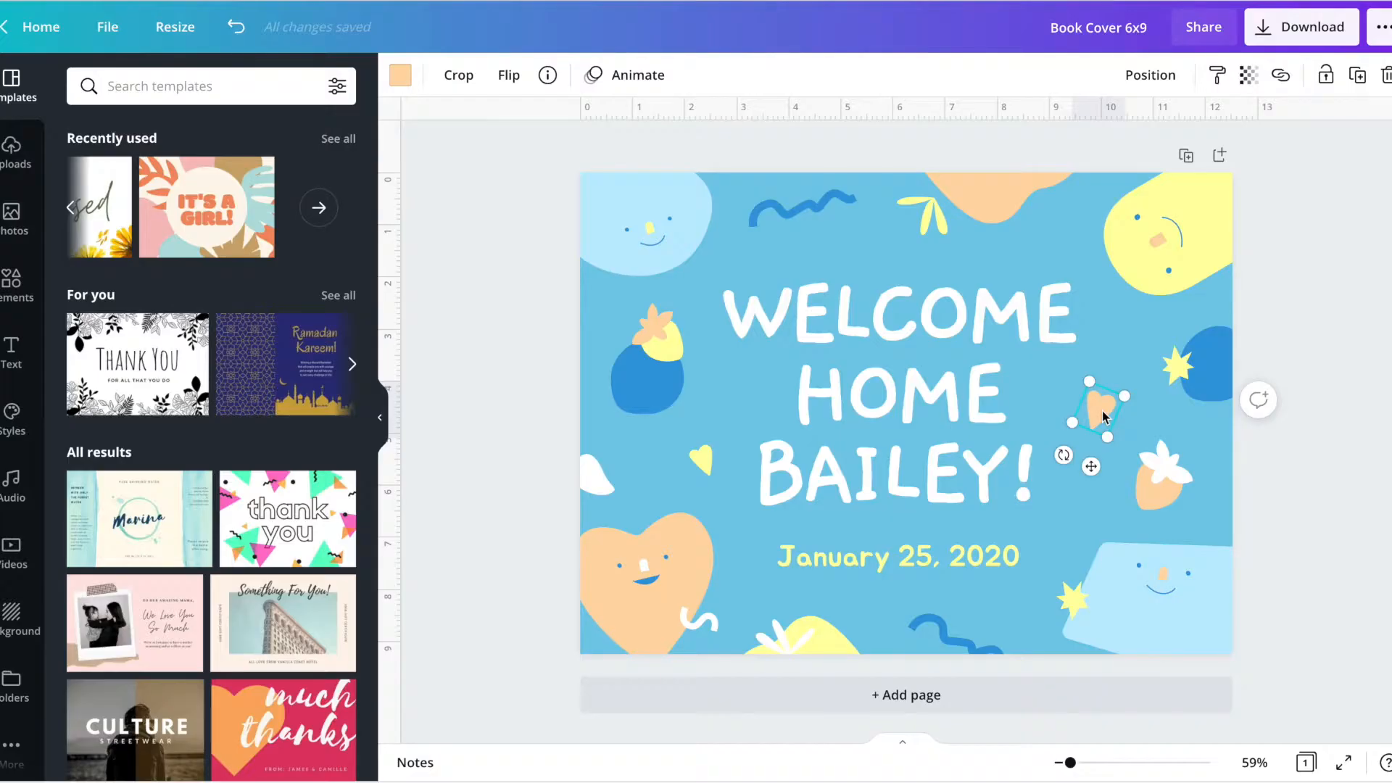
drag(1091, 416, 1130, 641)
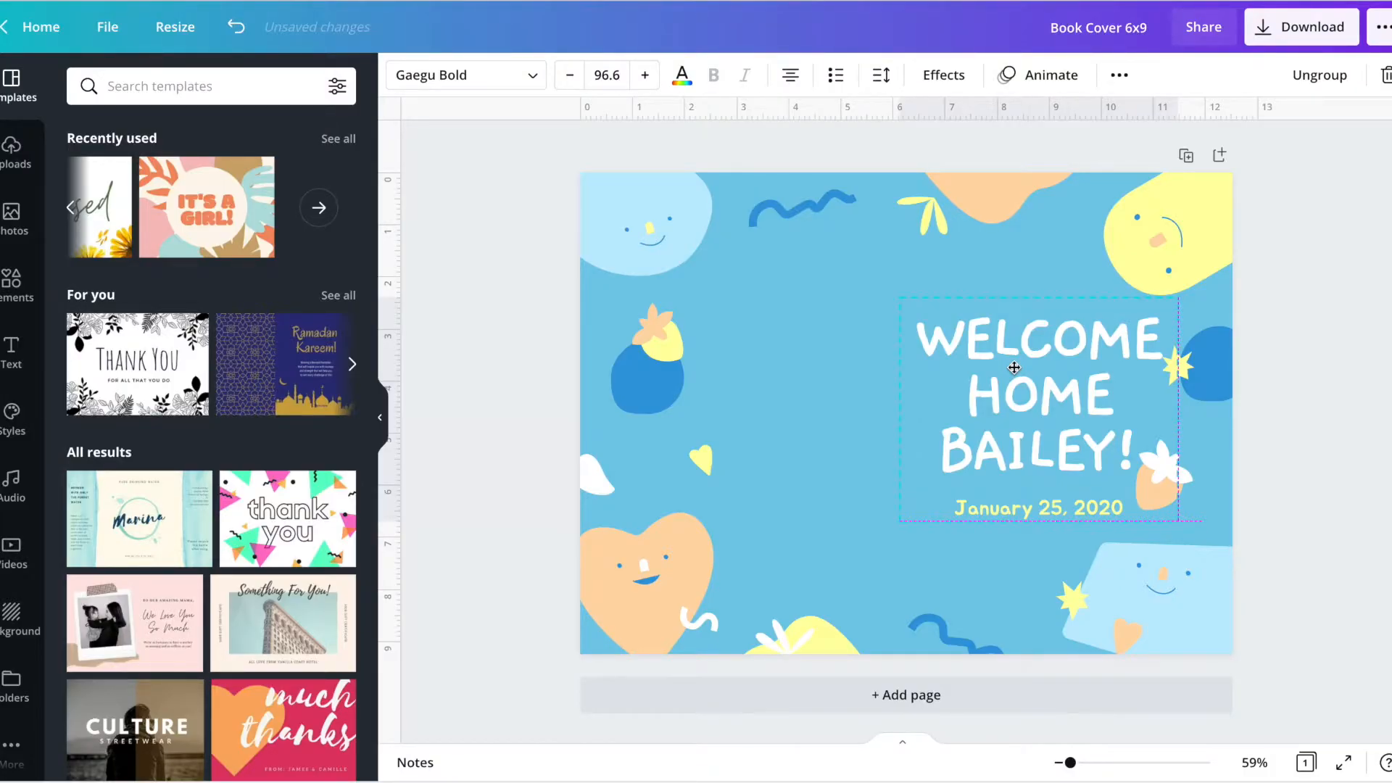
Step: Shrink the welcome text group slightly by its top-left corner handle
click(1014, 368)
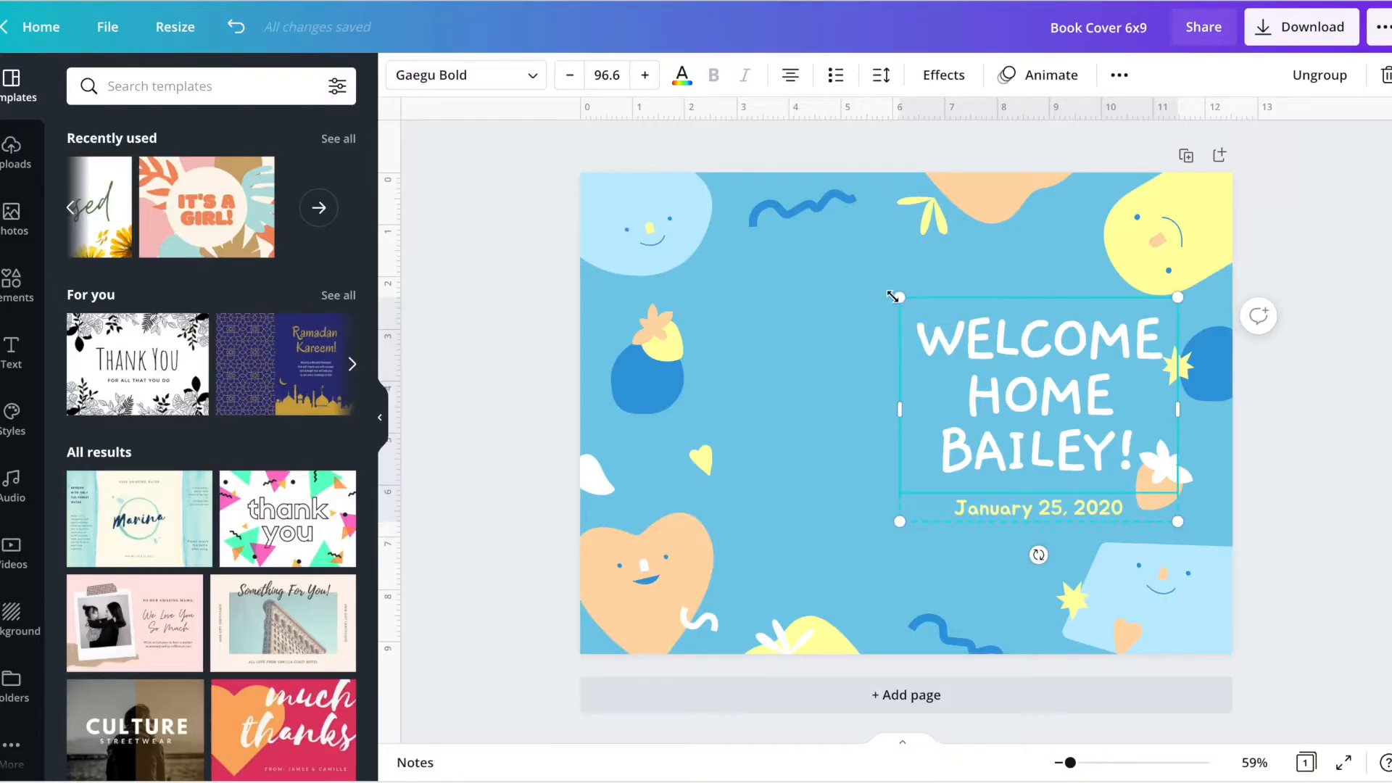
drag(898, 296, 927, 306)
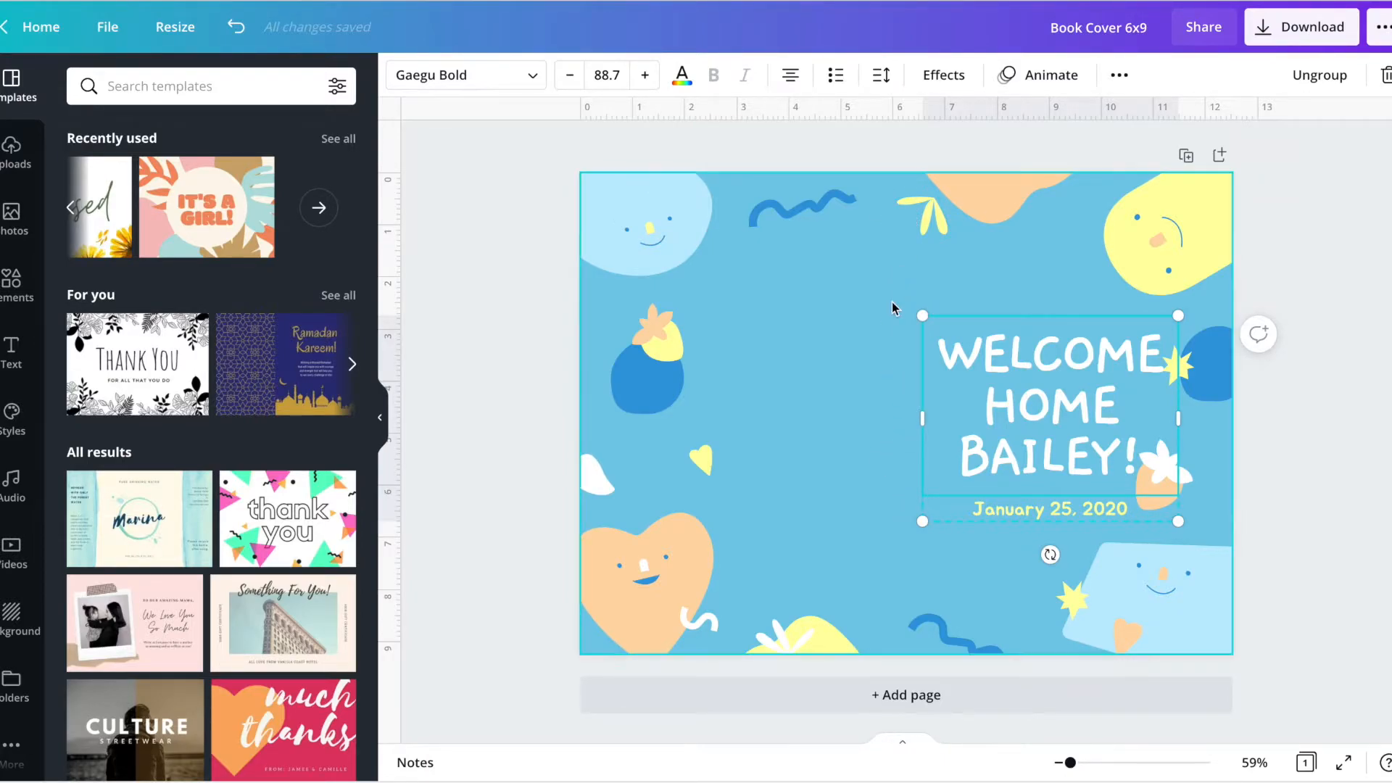
mouse_move(883, 314)
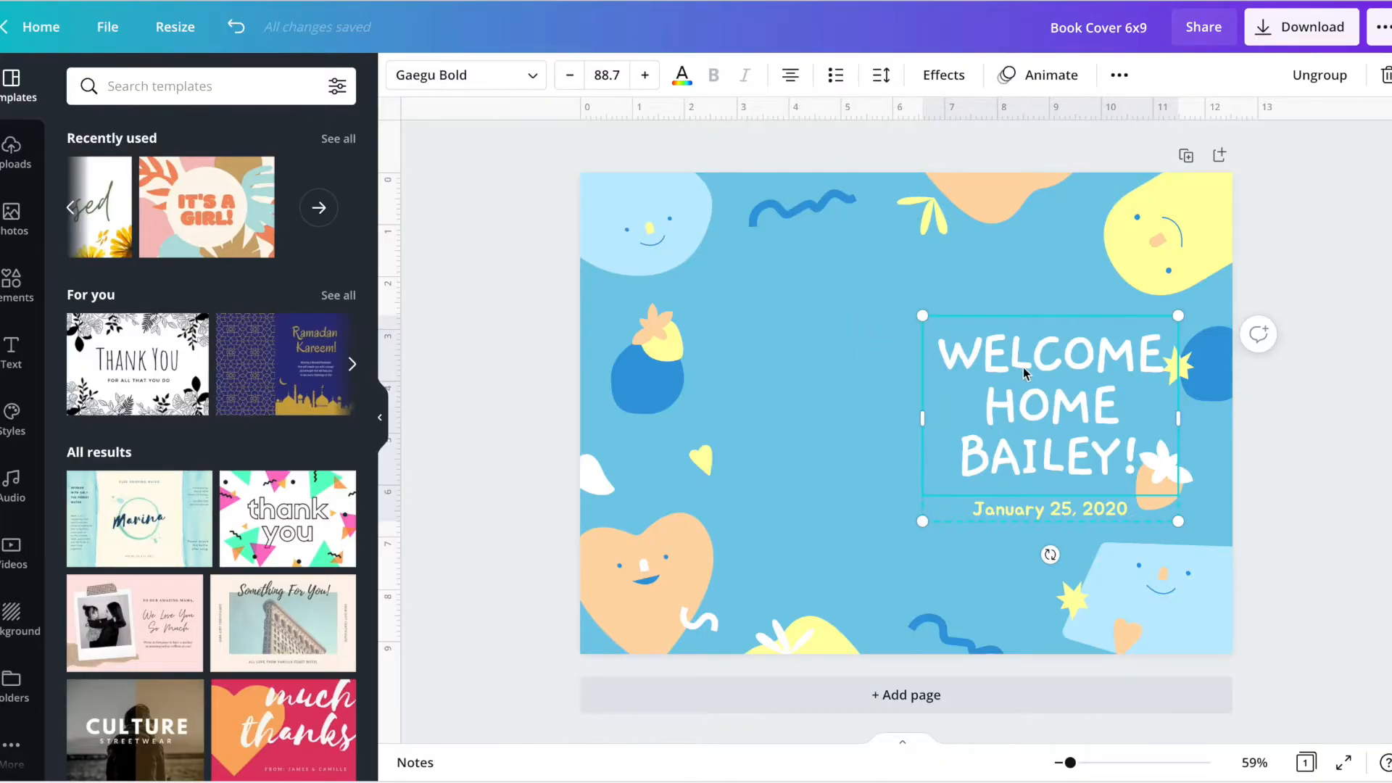
Step: Select the WELCOME HOME BAILEY! heading text for replacement with BABY LOG BOOK
drag(1047, 372, 1030, 338)
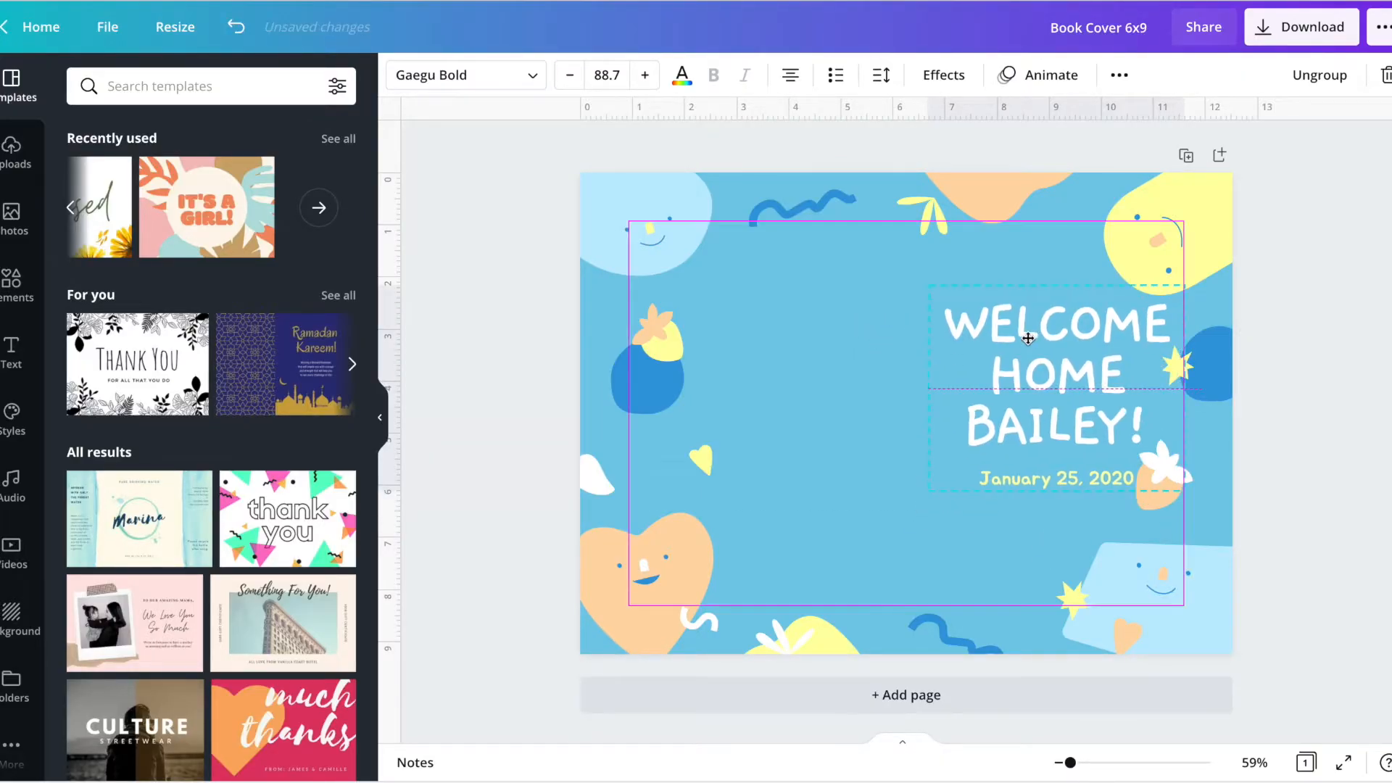
click(1030, 337)
text(BABY LOG BOOK)
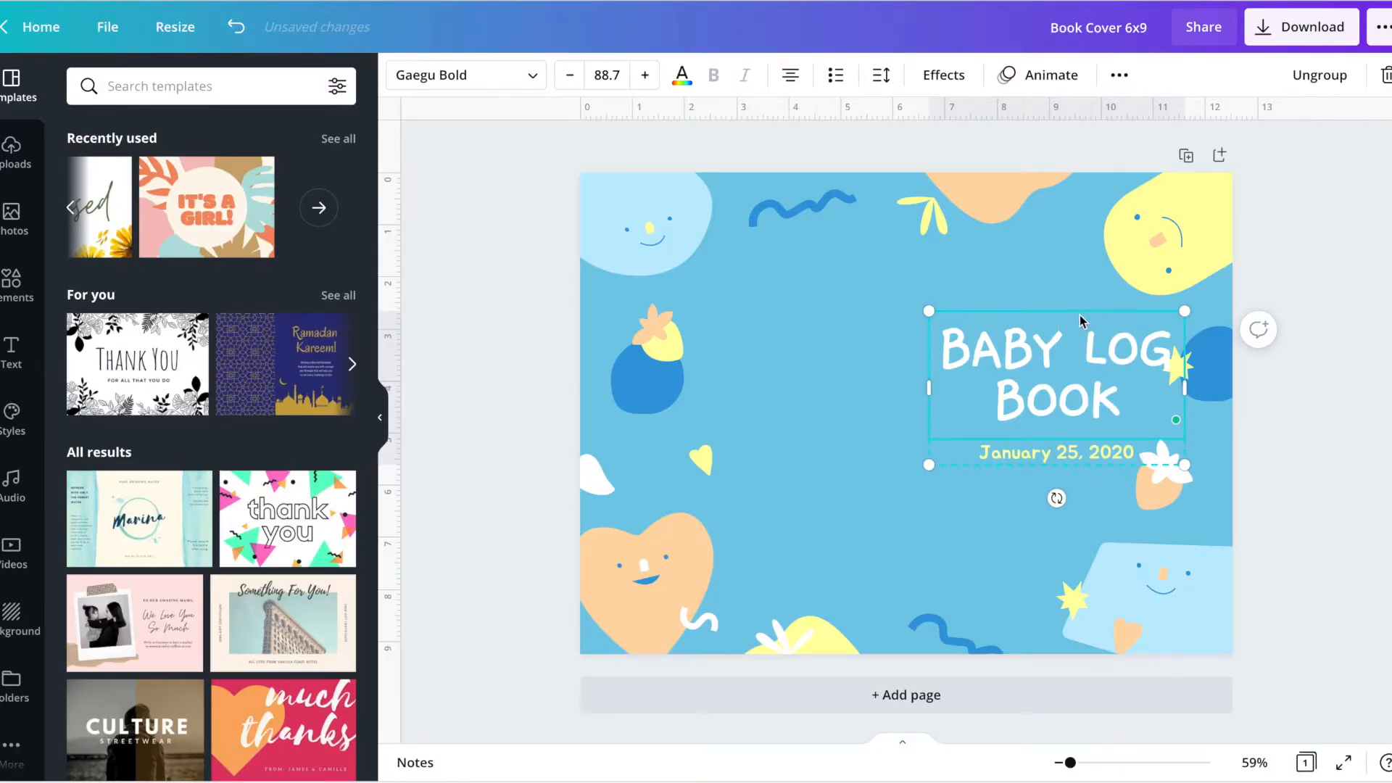
mouse_move(1277, 450)
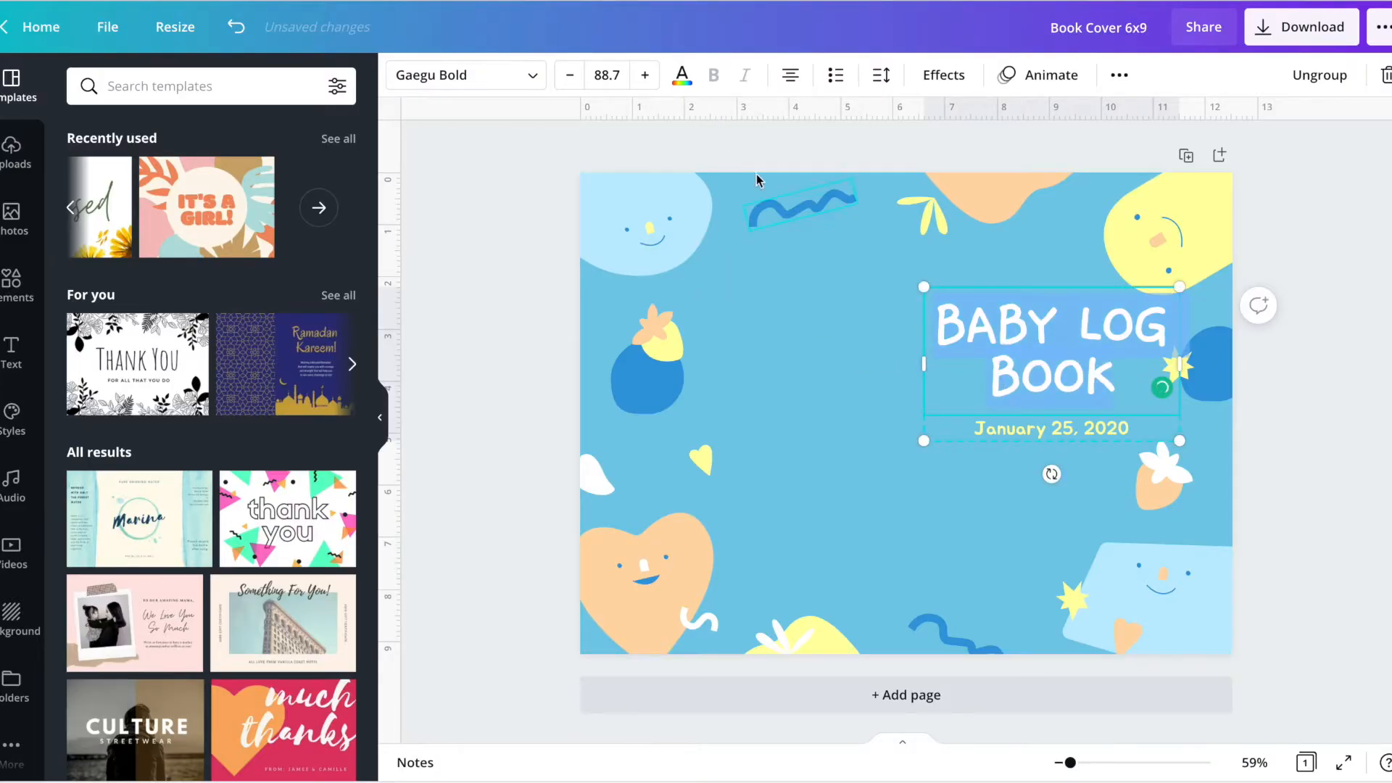
Step: Try a dark blue text colour on the BABY LOG BOOK heading
click(682, 75)
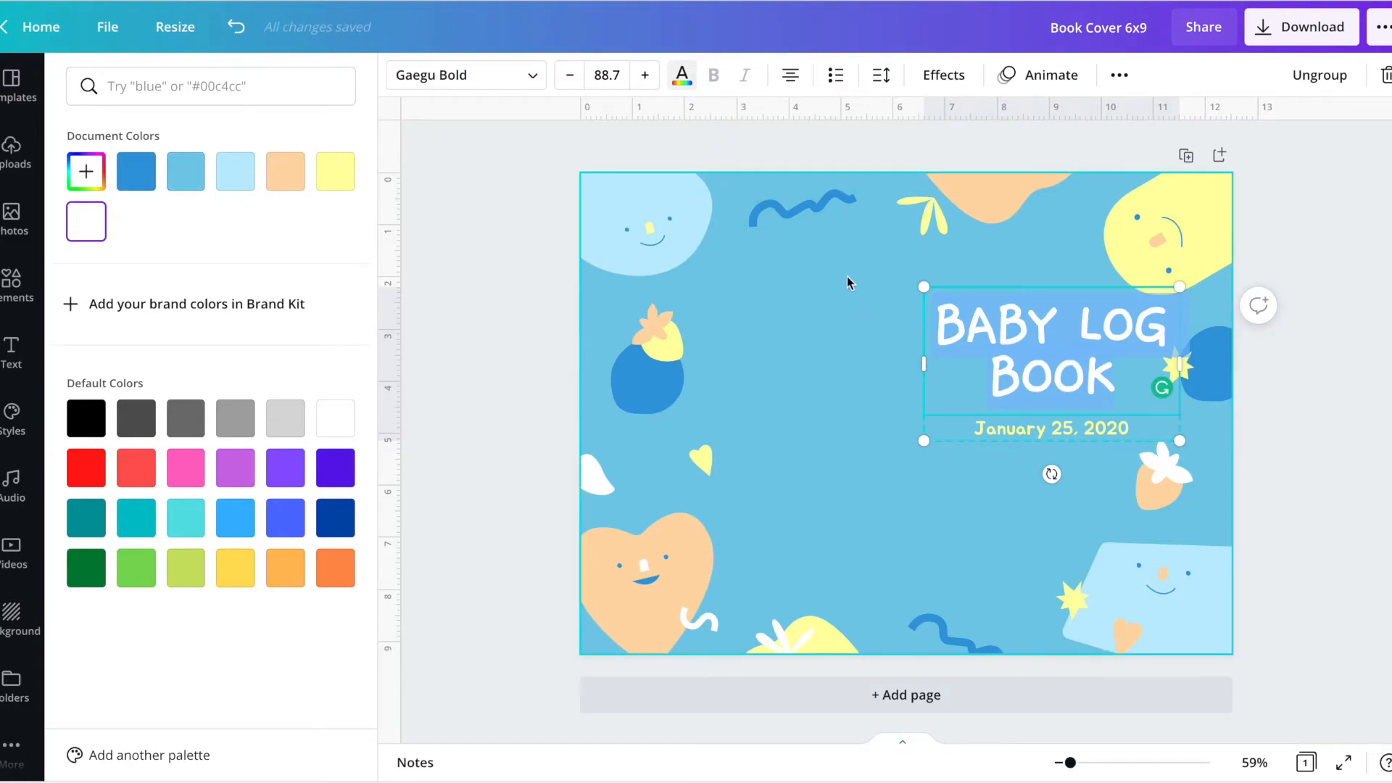
mouse_move(846, 322)
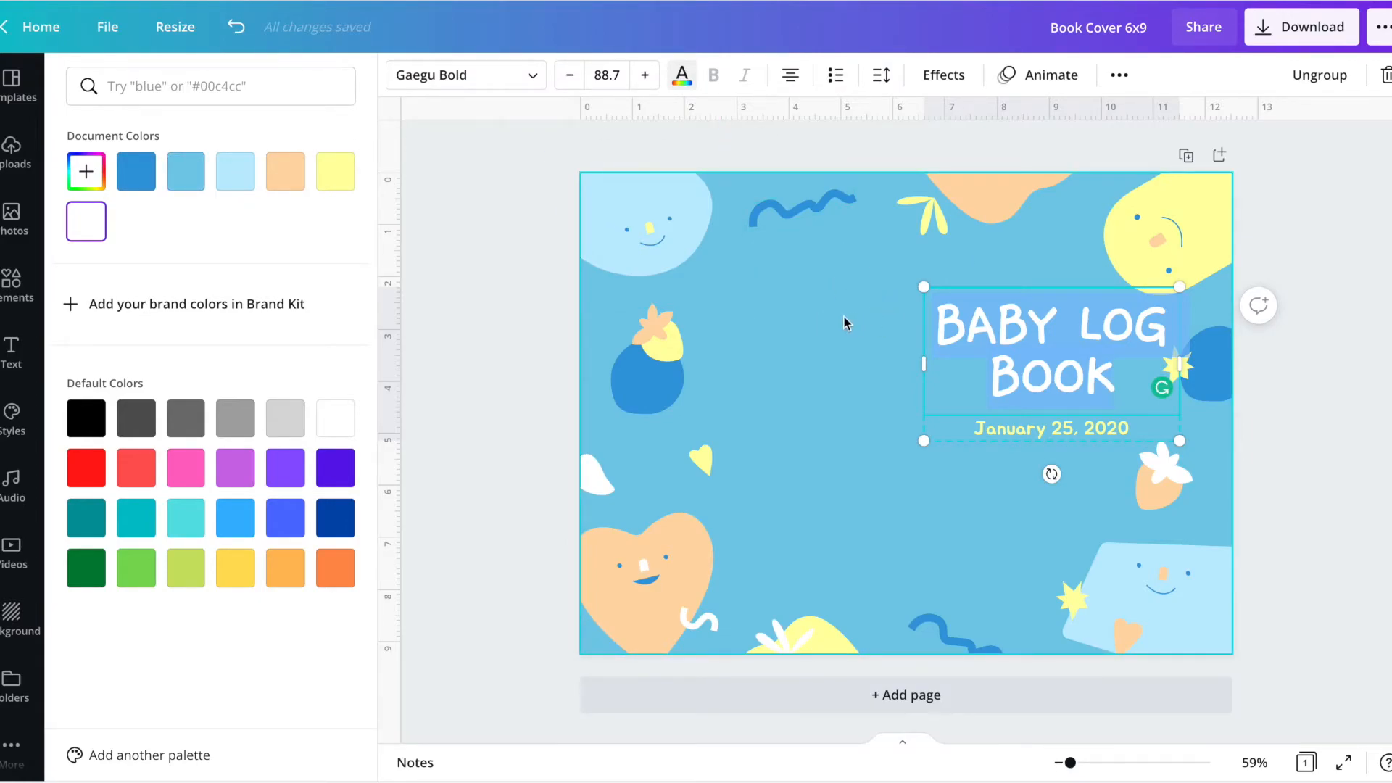
click(137, 171)
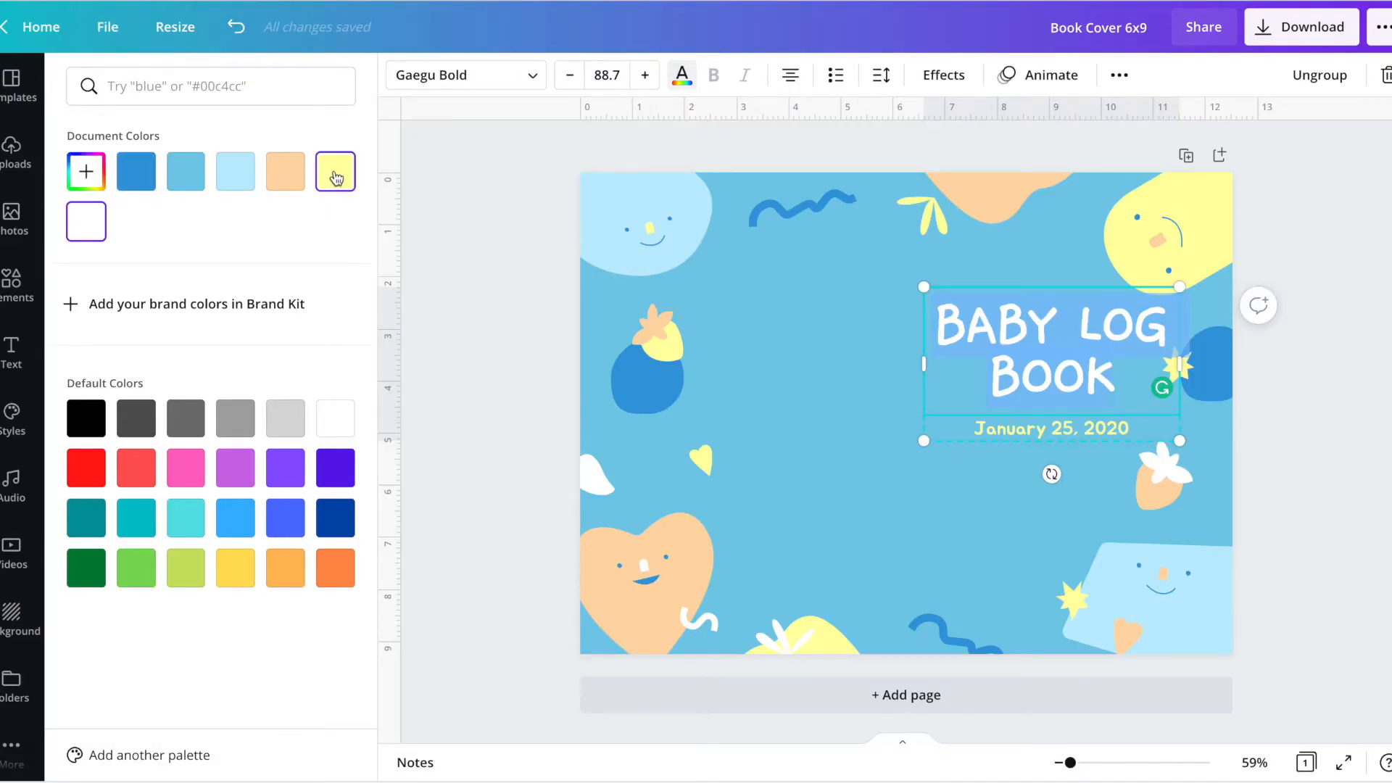
click(137, 171)
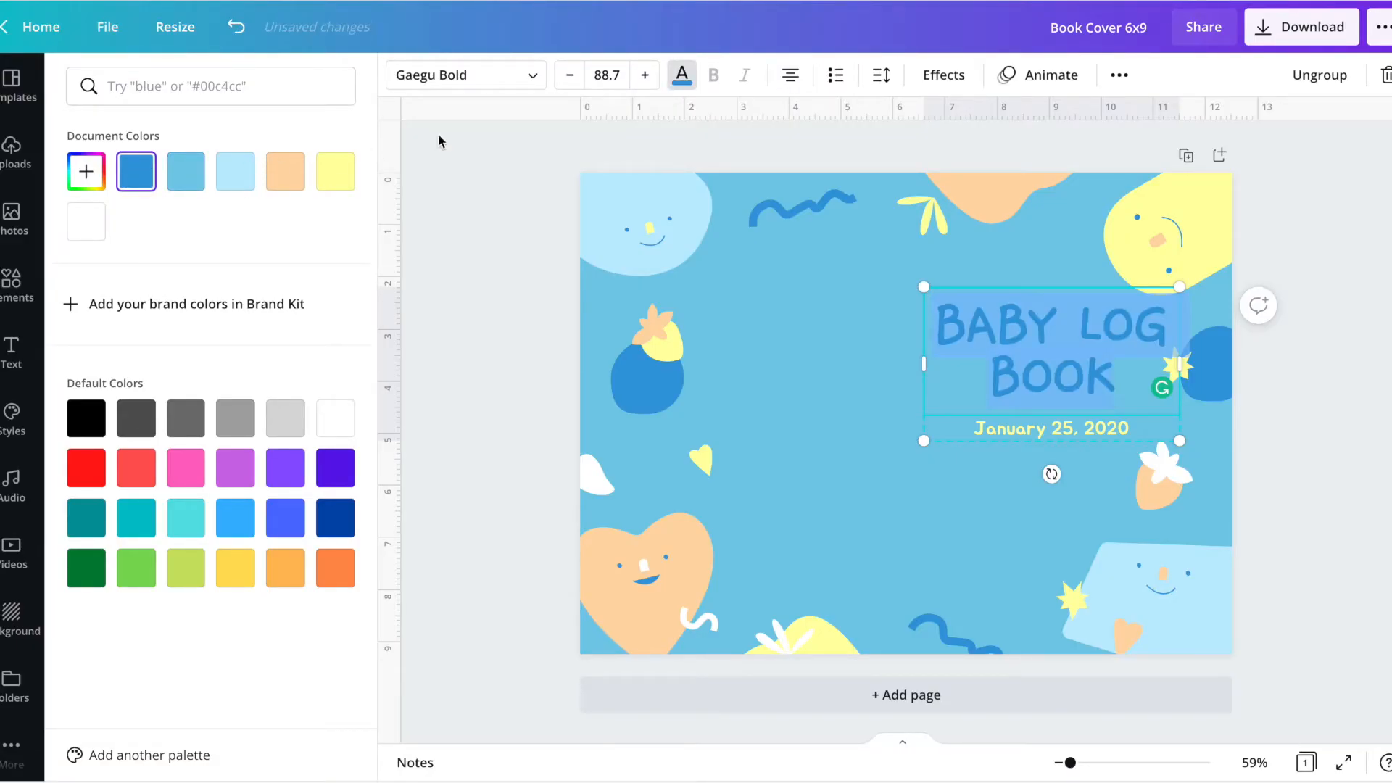
Step: Apply the Lift text effect to the heading and adjust its strength
click(943, 75)
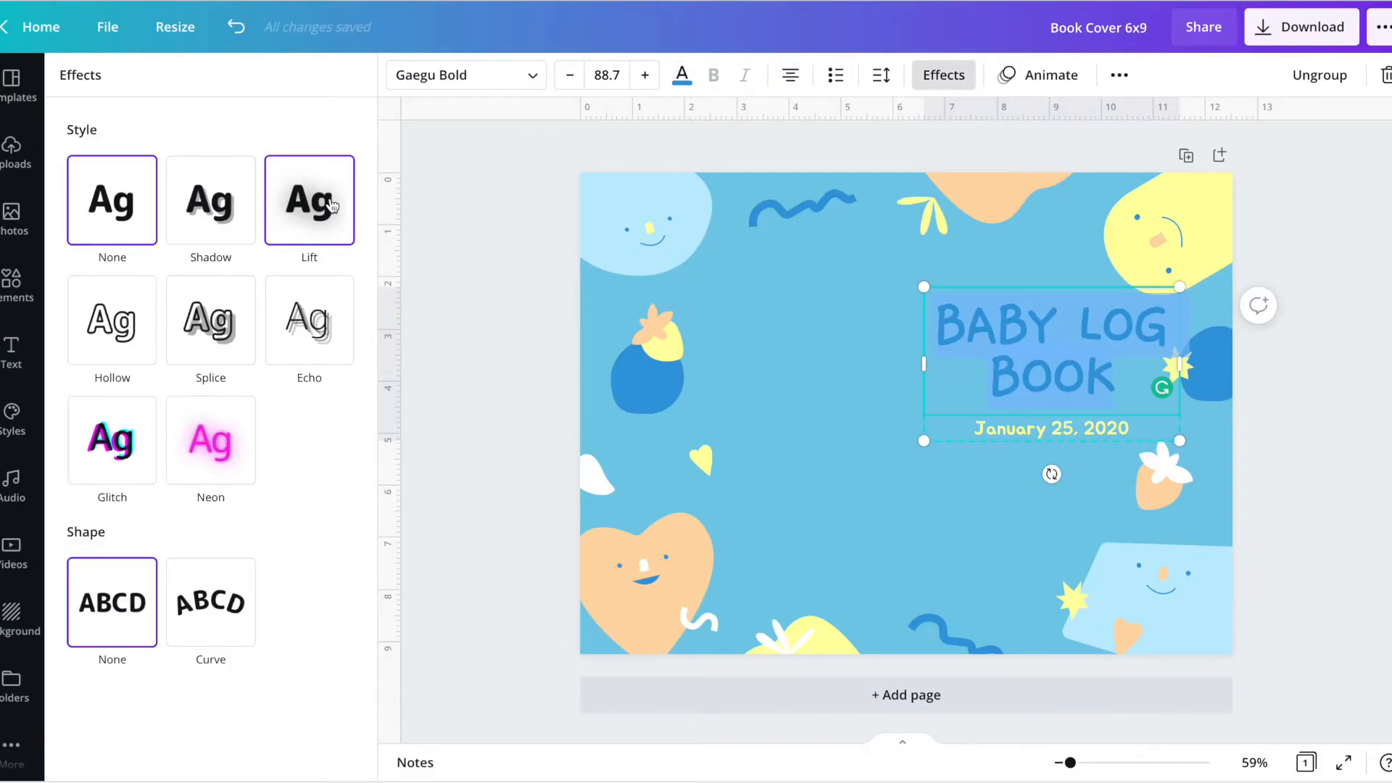
click(309, 200)
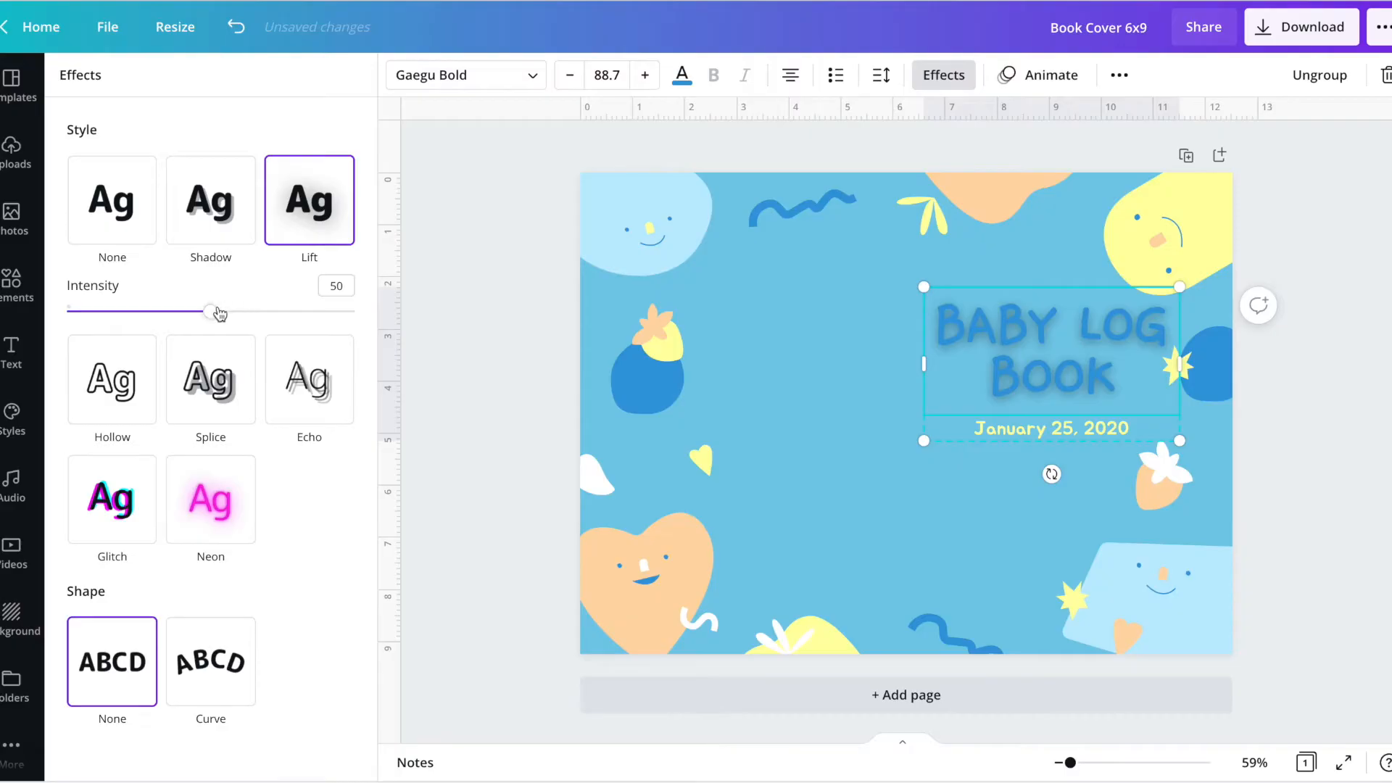
drag(217, 310, 143, 310)
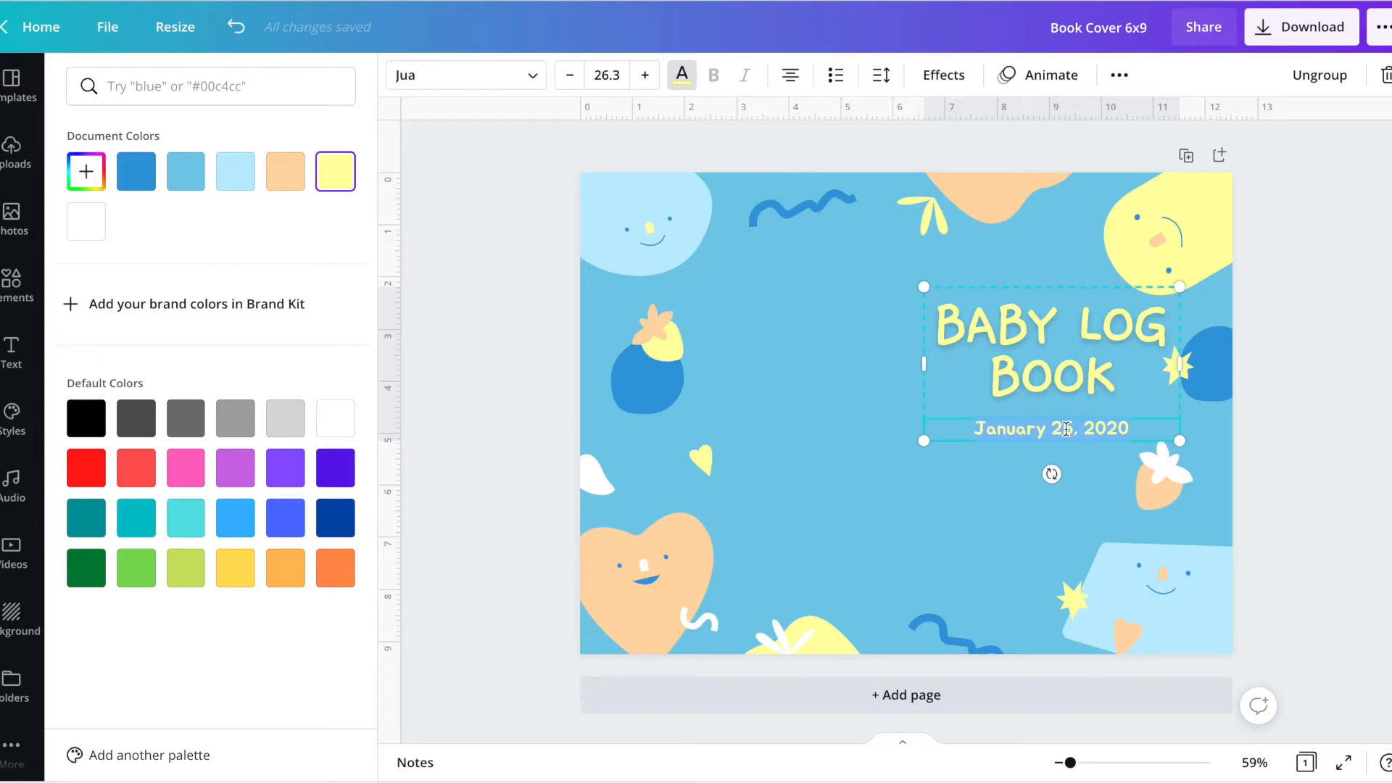
Step: Start the subtitle 'Tracking your baby's progress' and backspace over the typo
text(Tracking your baby's prpg)
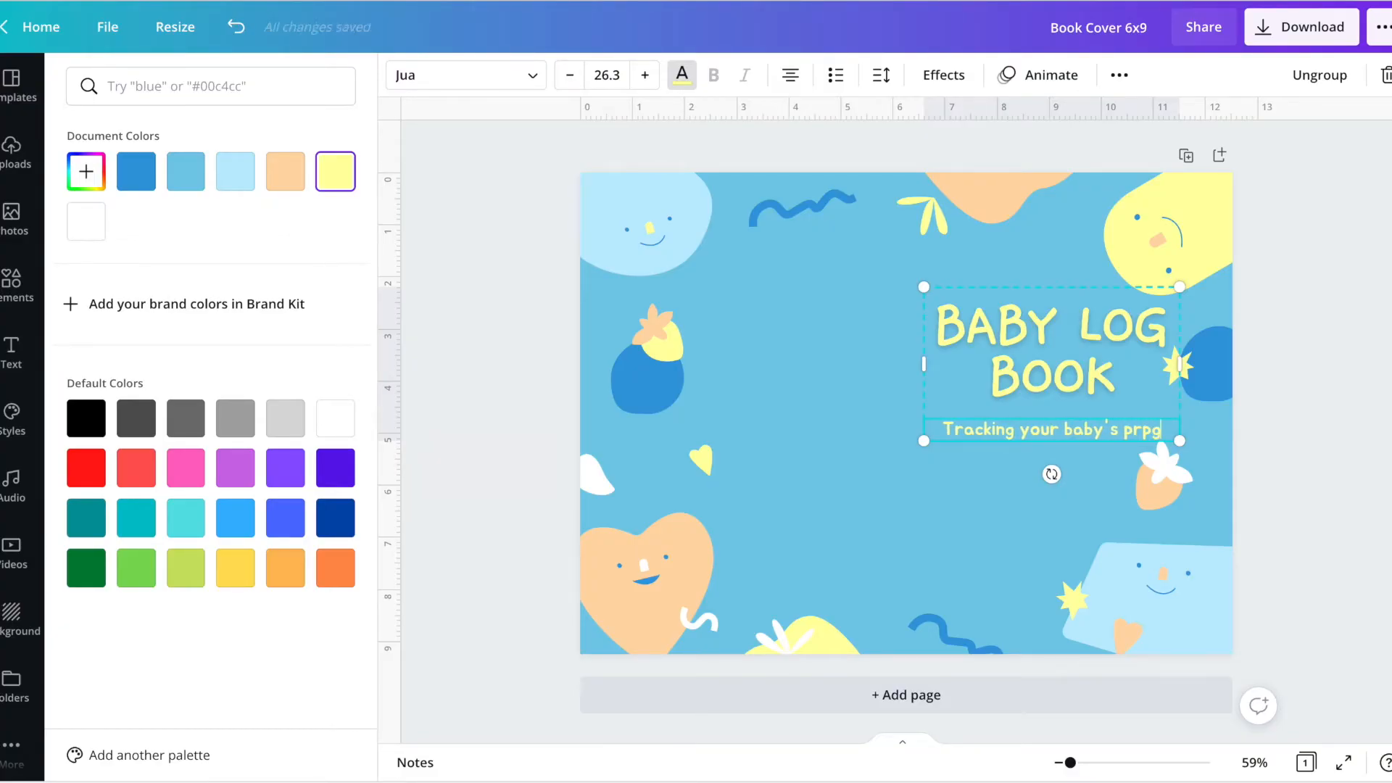
key(Backspace)
text(ogress)
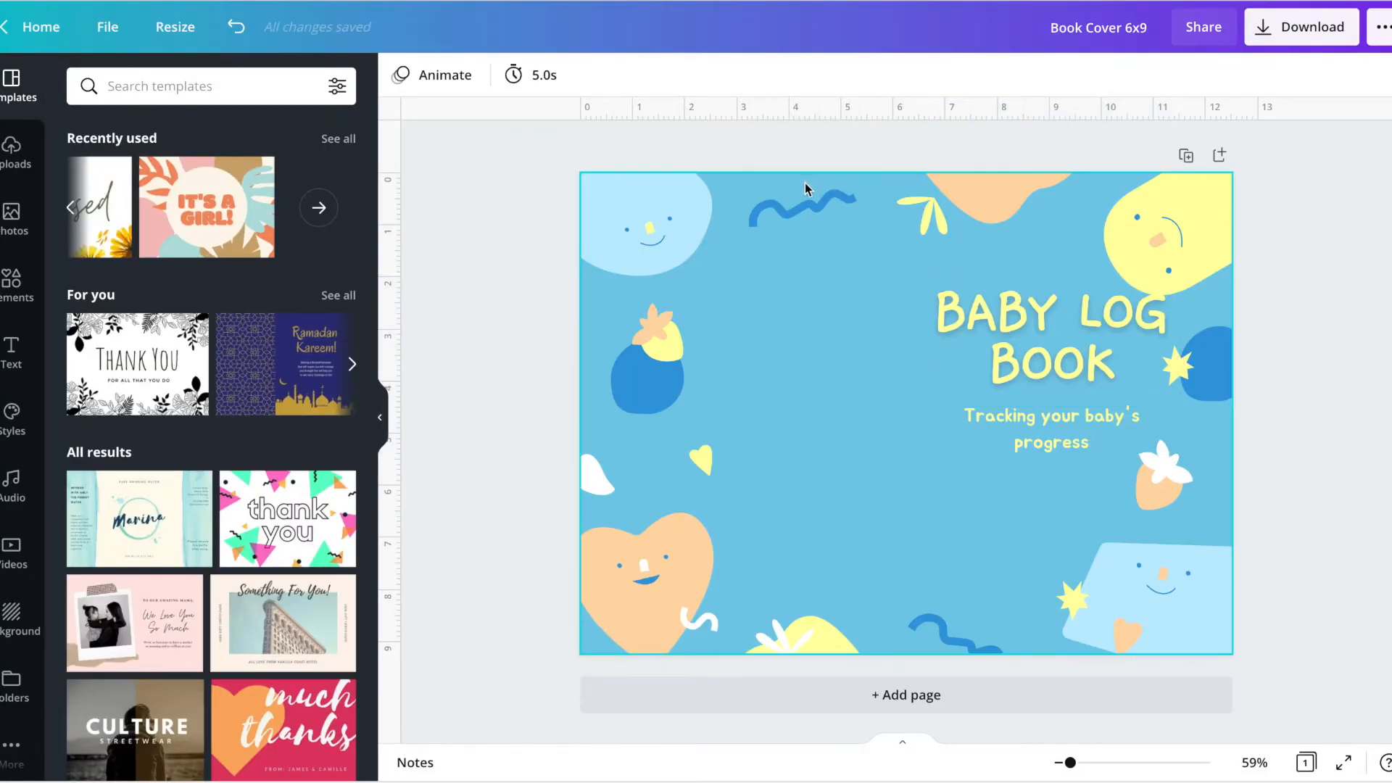
mouse_move(896, 181)
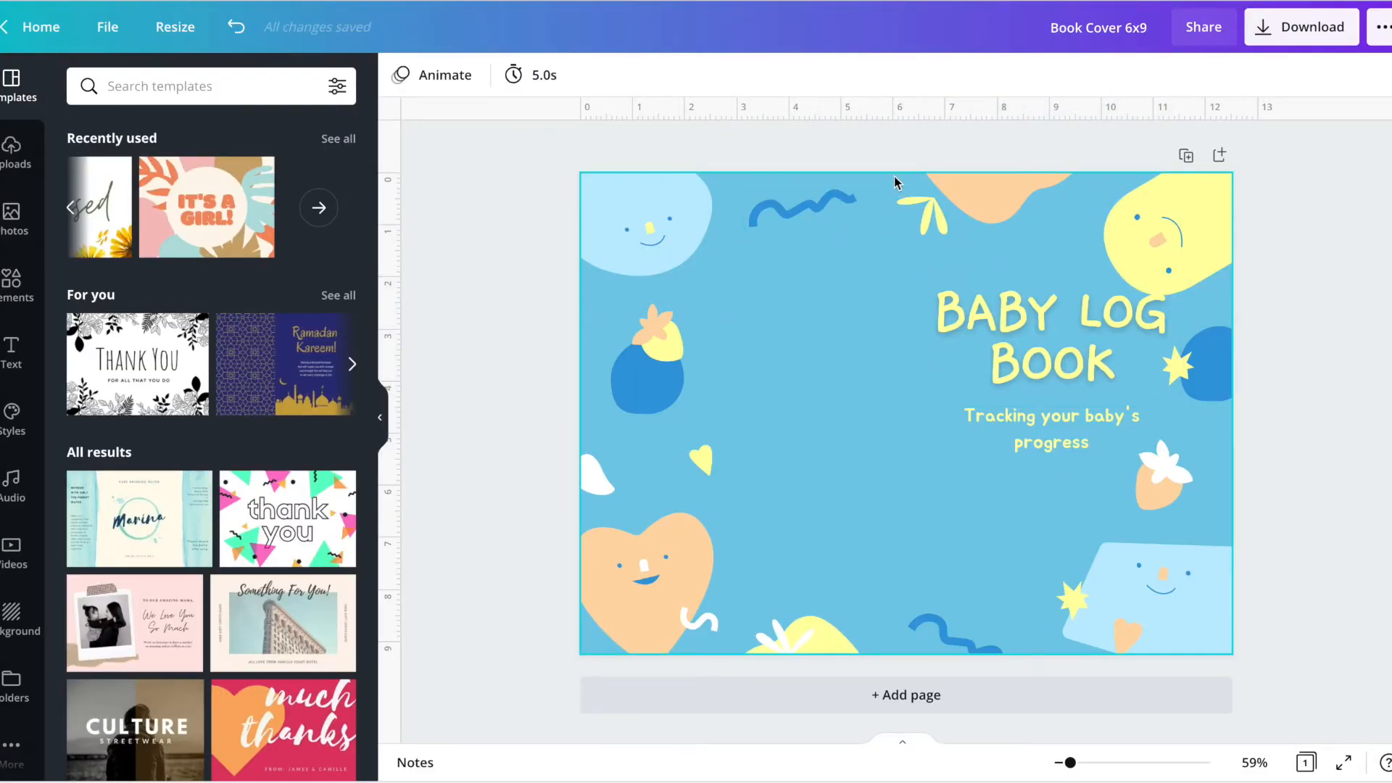
mouse_move(905, 407)
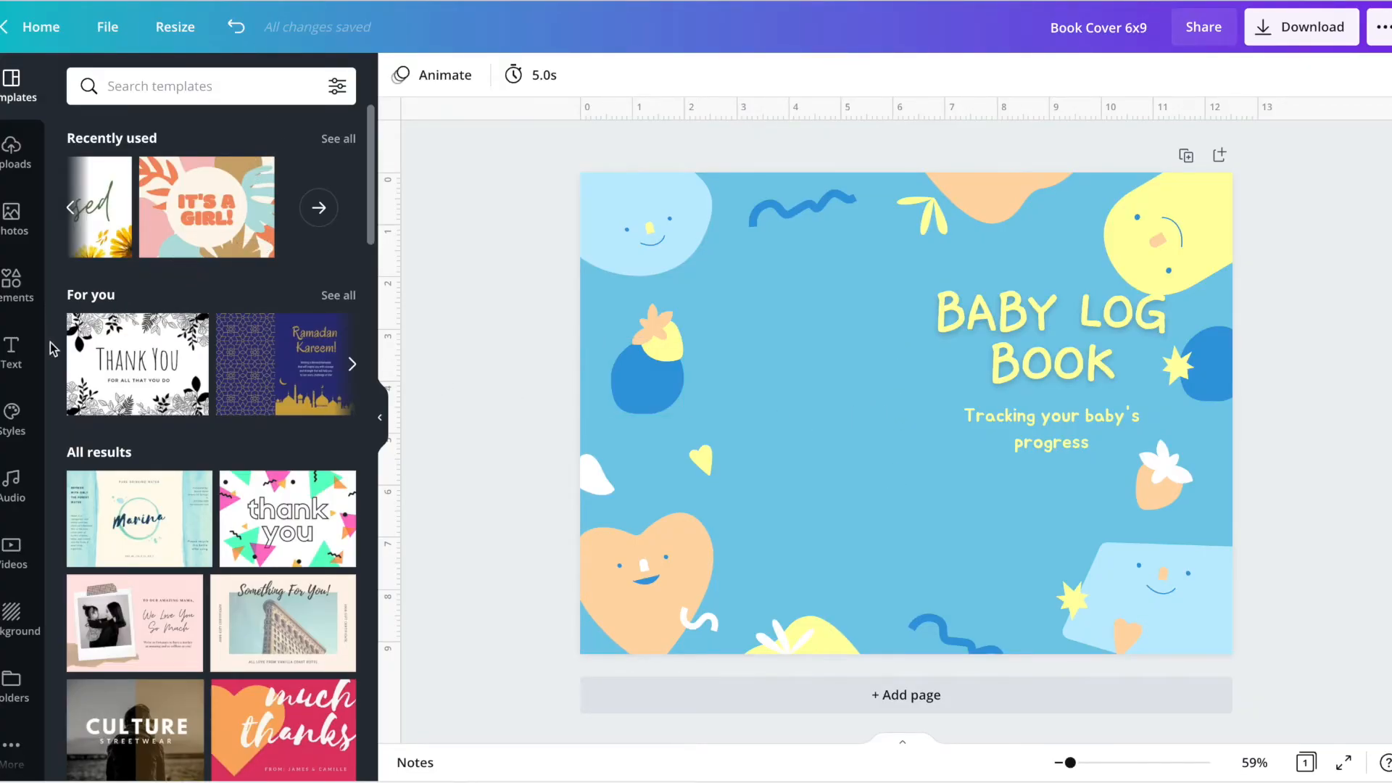
Step: Add a new body text box reading 'Baby log book'
click(12, 353)
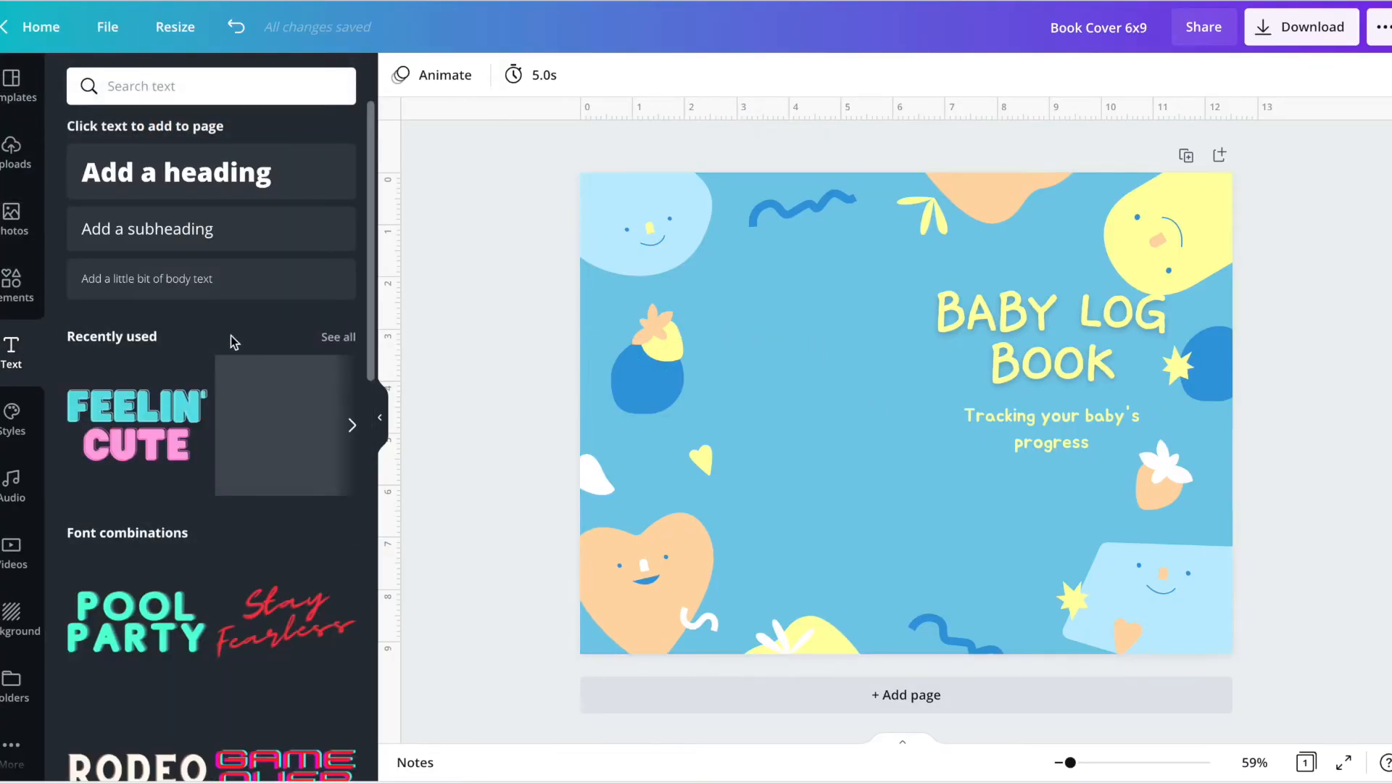
click(147, 278)
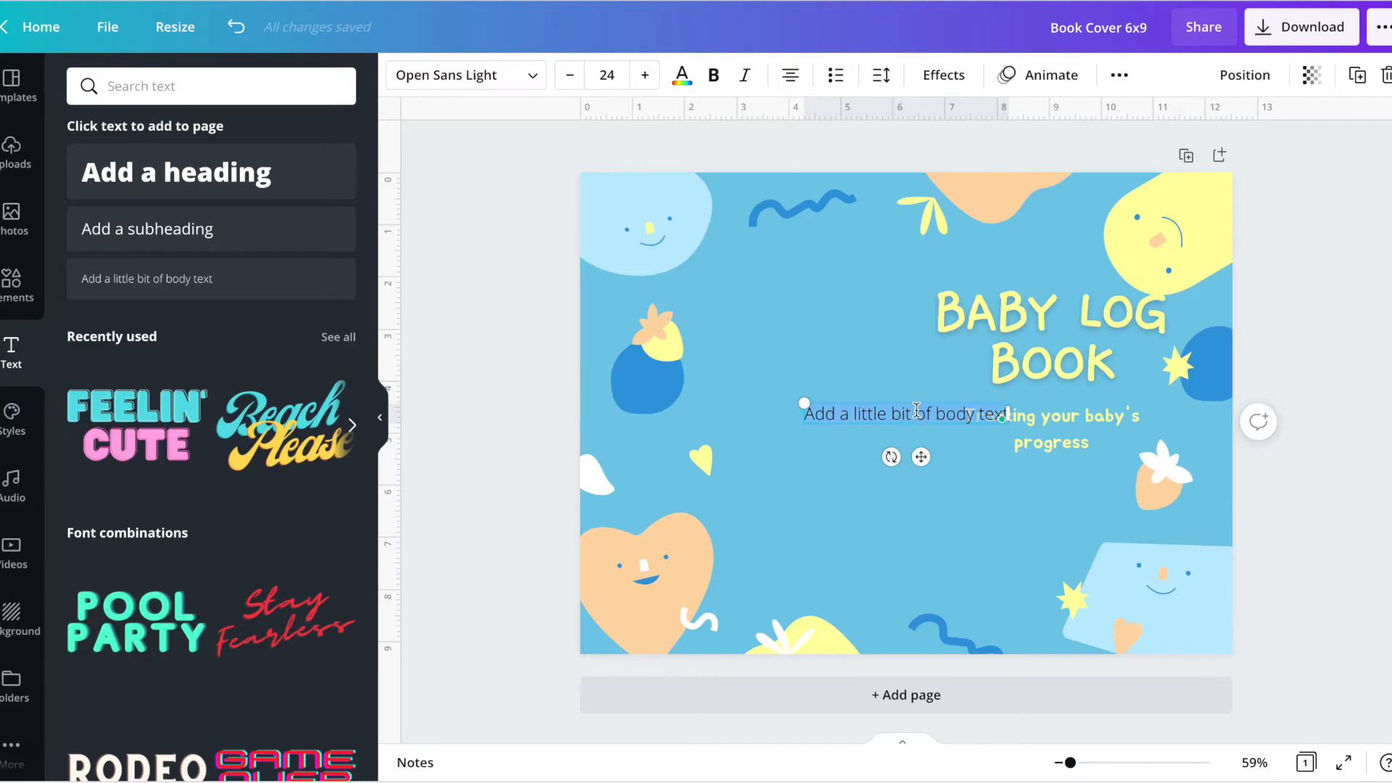
text(Baby,)
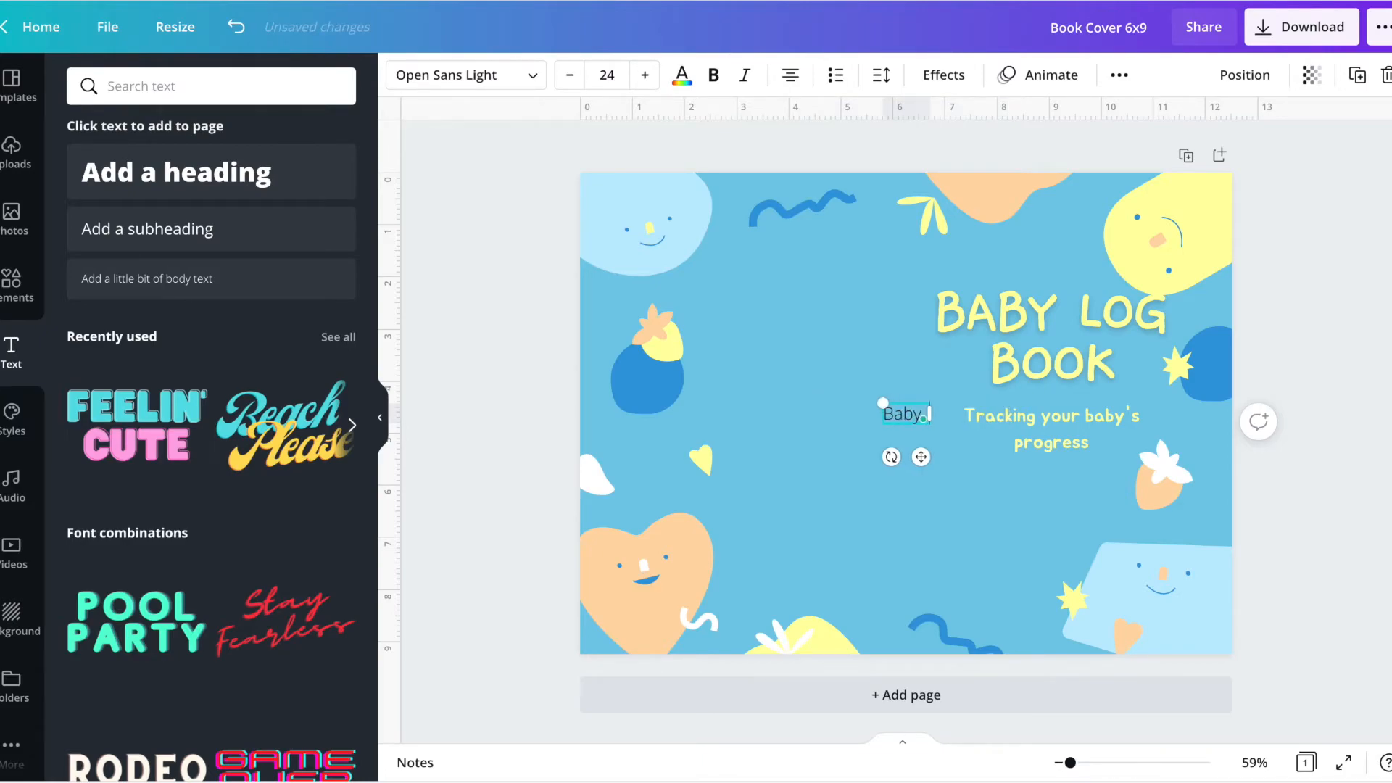
text(Baby log book)
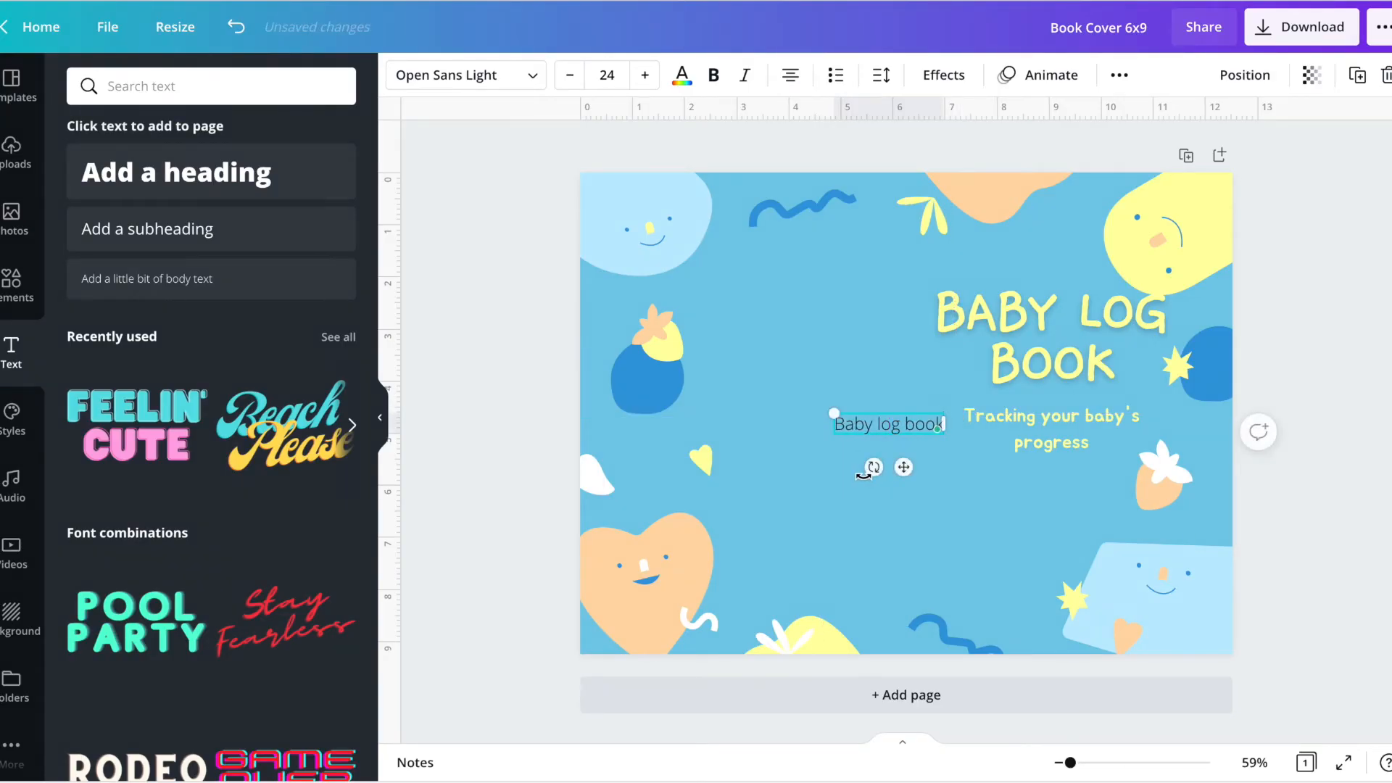
Step: Rotate the 'Baby log book' text vertical for the spine and reduce its font size
drag(870, 466, 888, 422)
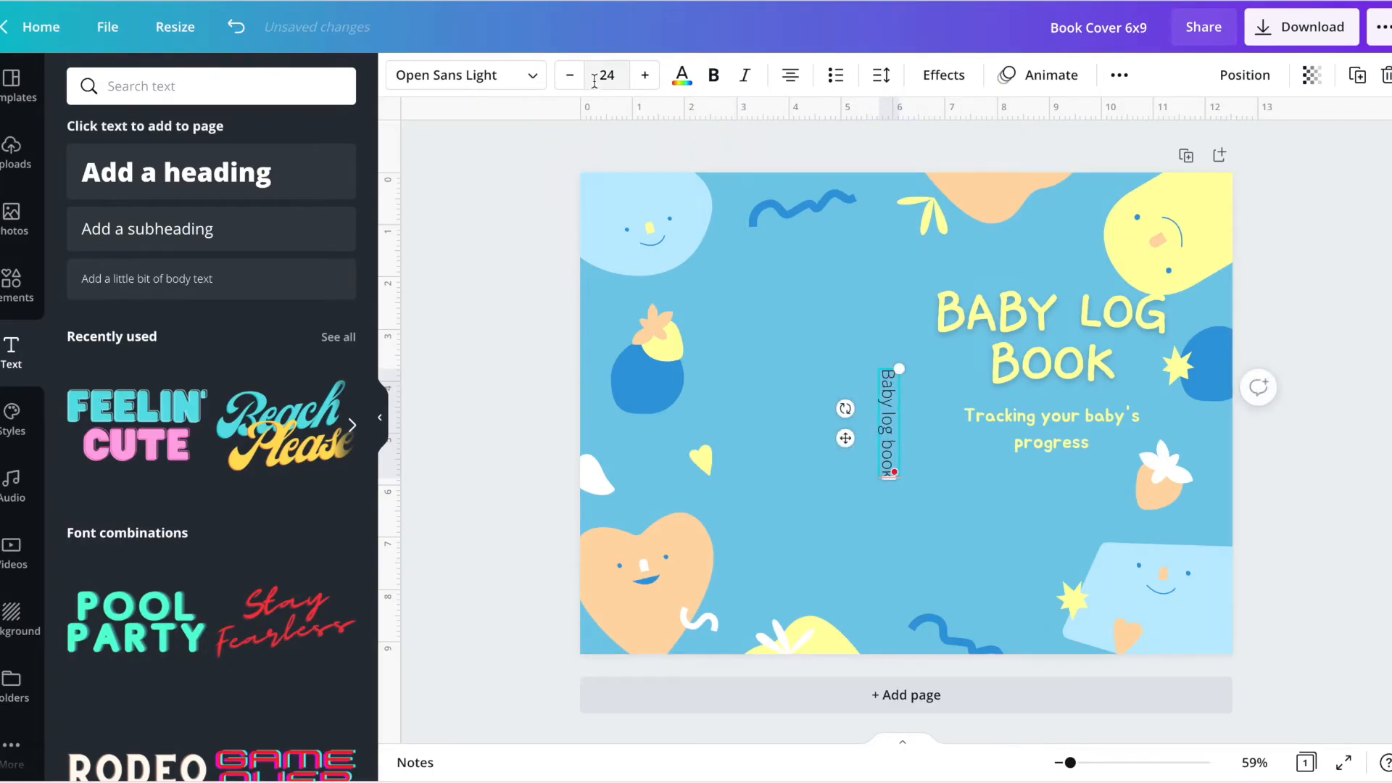
click(606, 76)
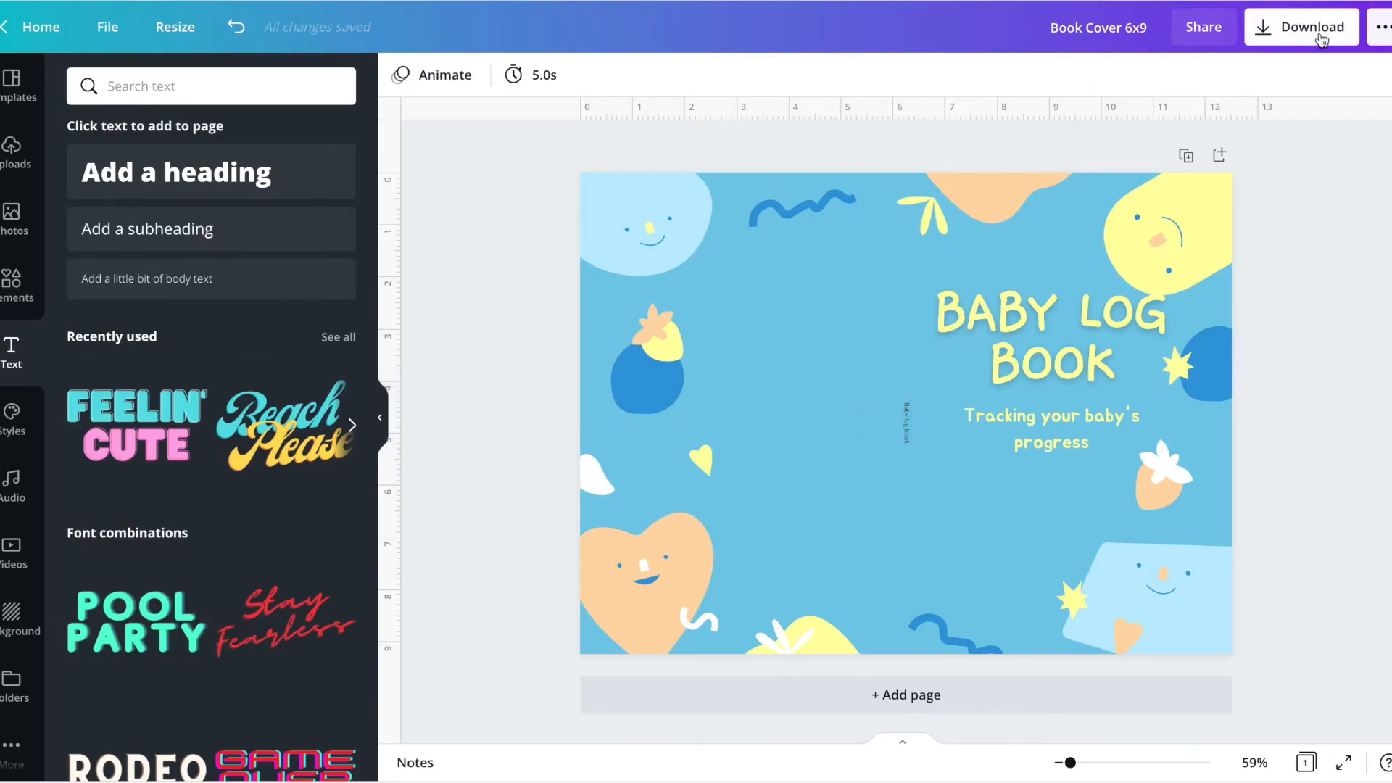
click(1302, 28)
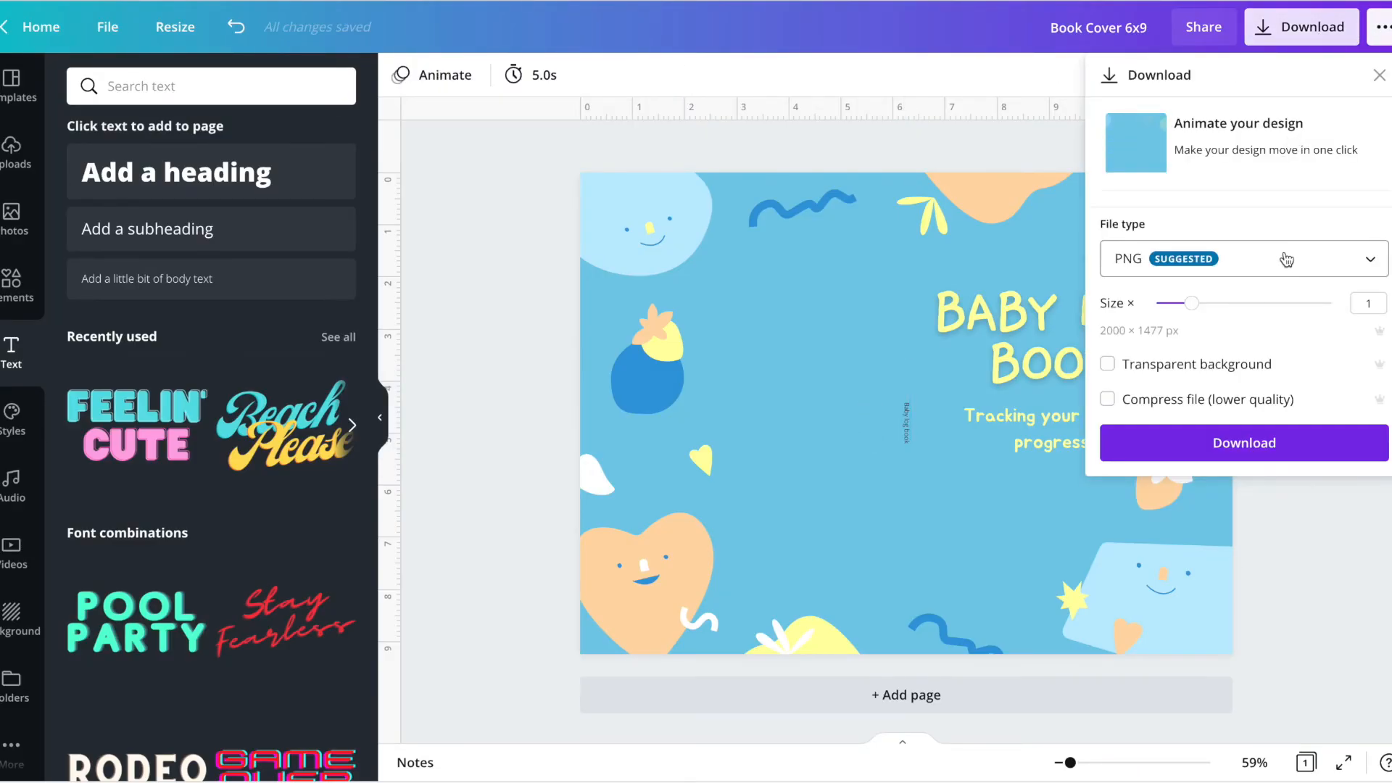
click(1244, 258)
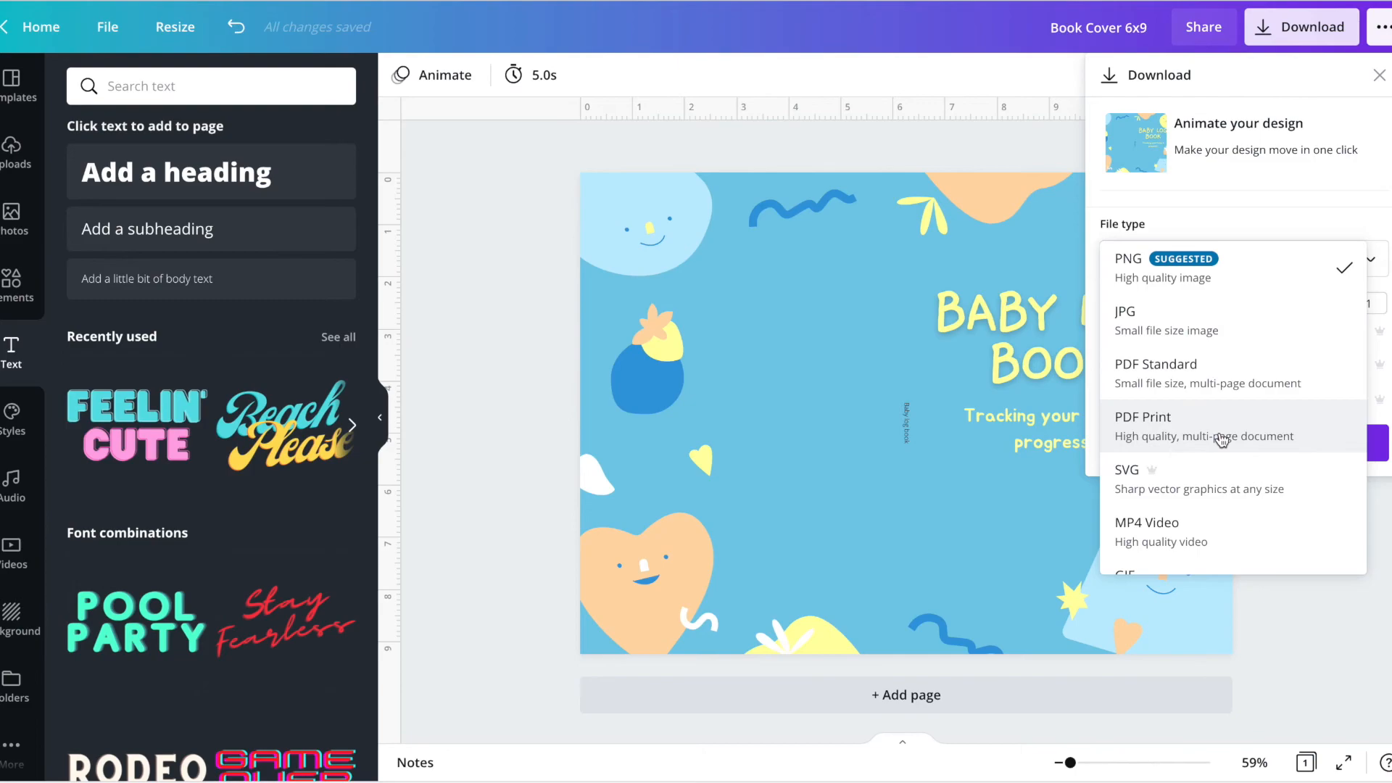
scroll(down, 3)
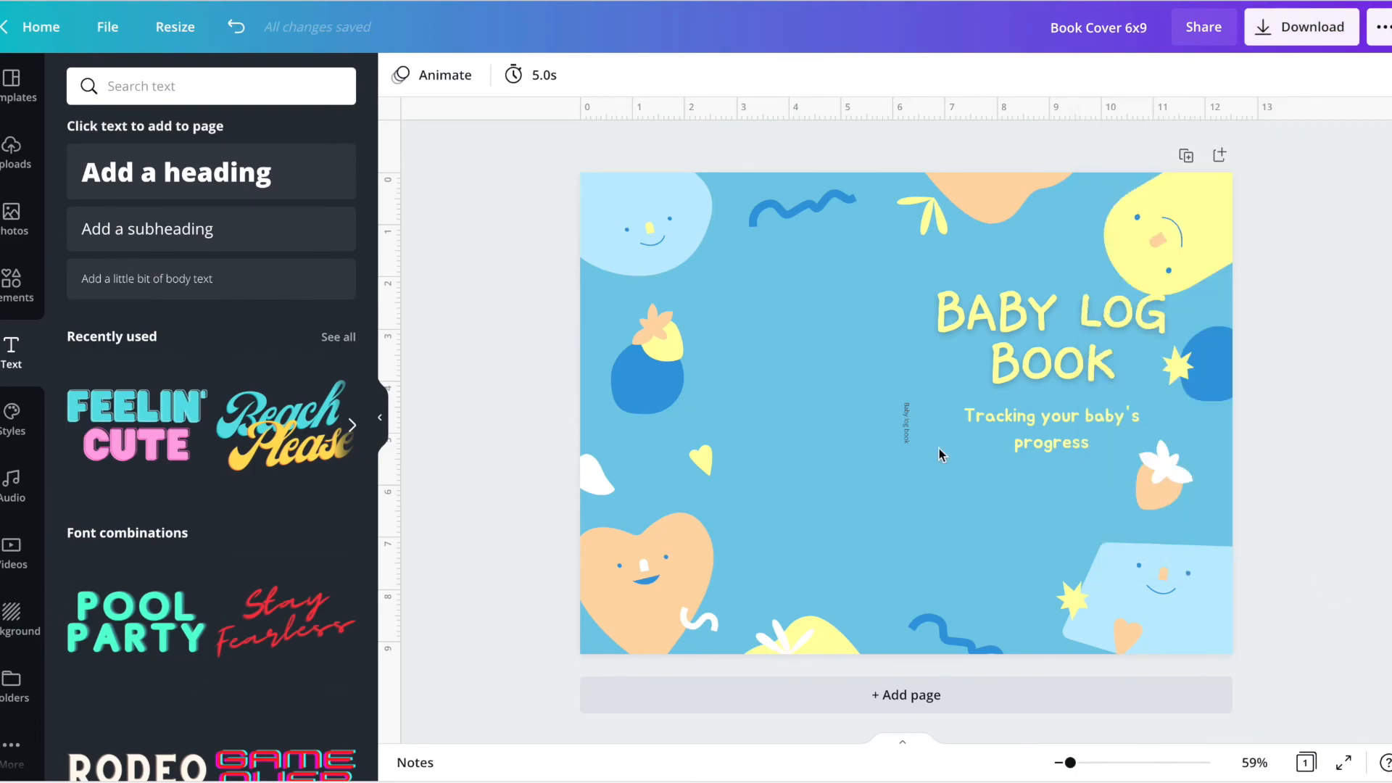
mouse_move(467, 348)
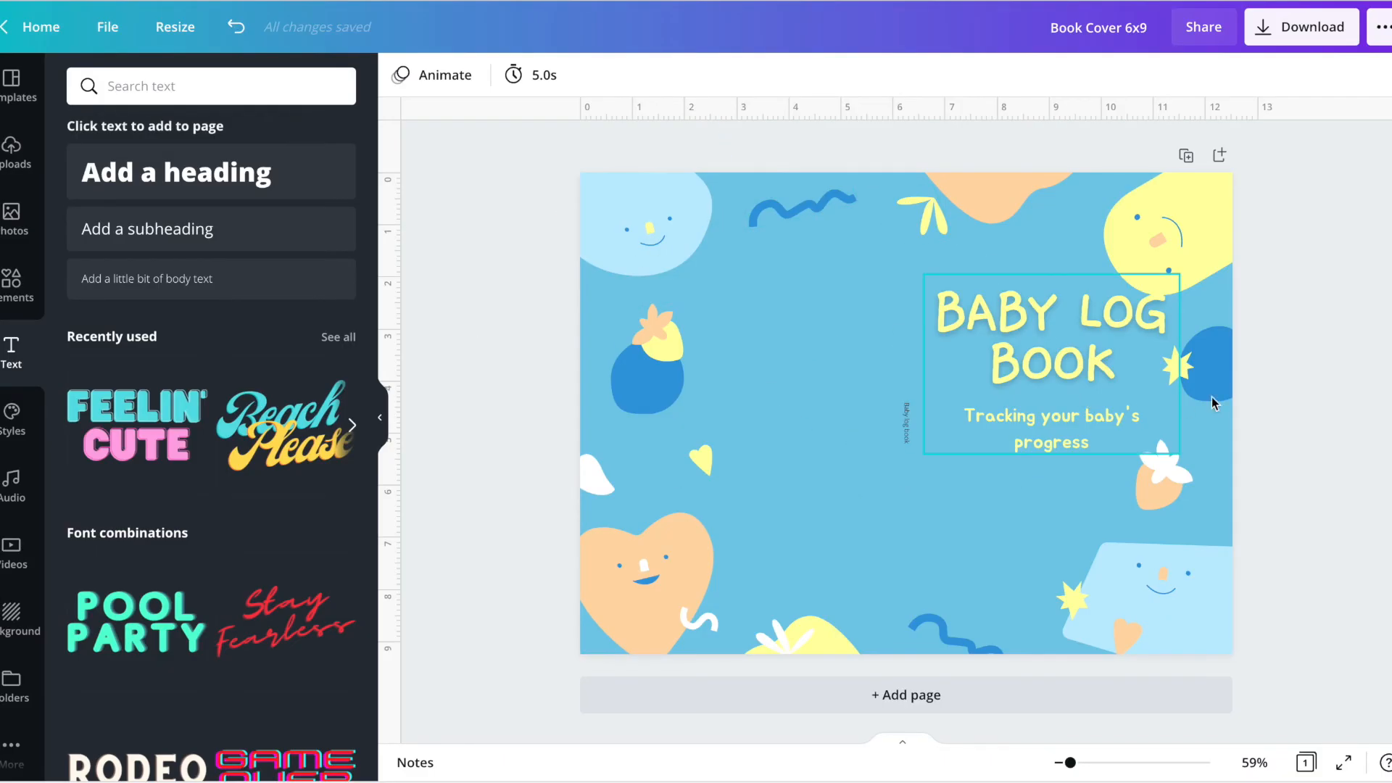
click(1004, 606)
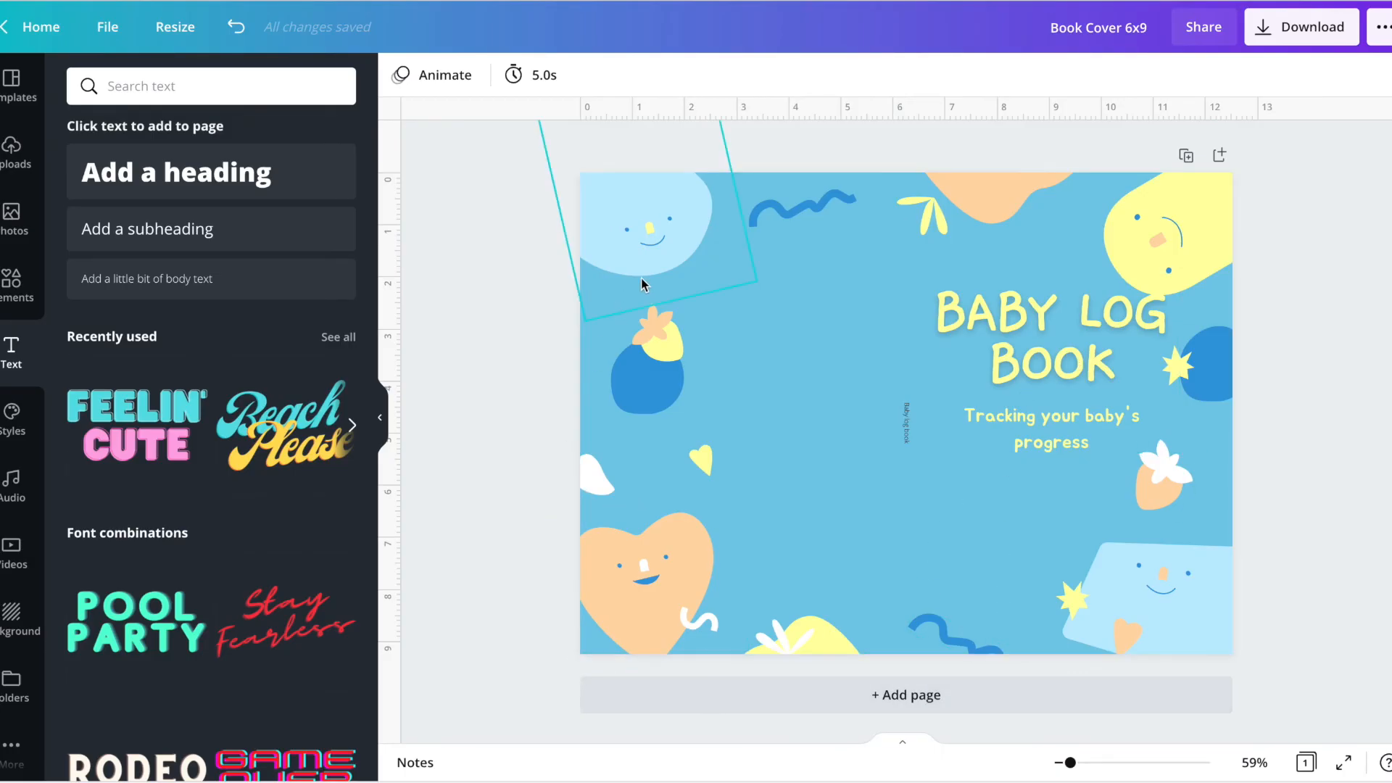
mouse_move(615, 246)
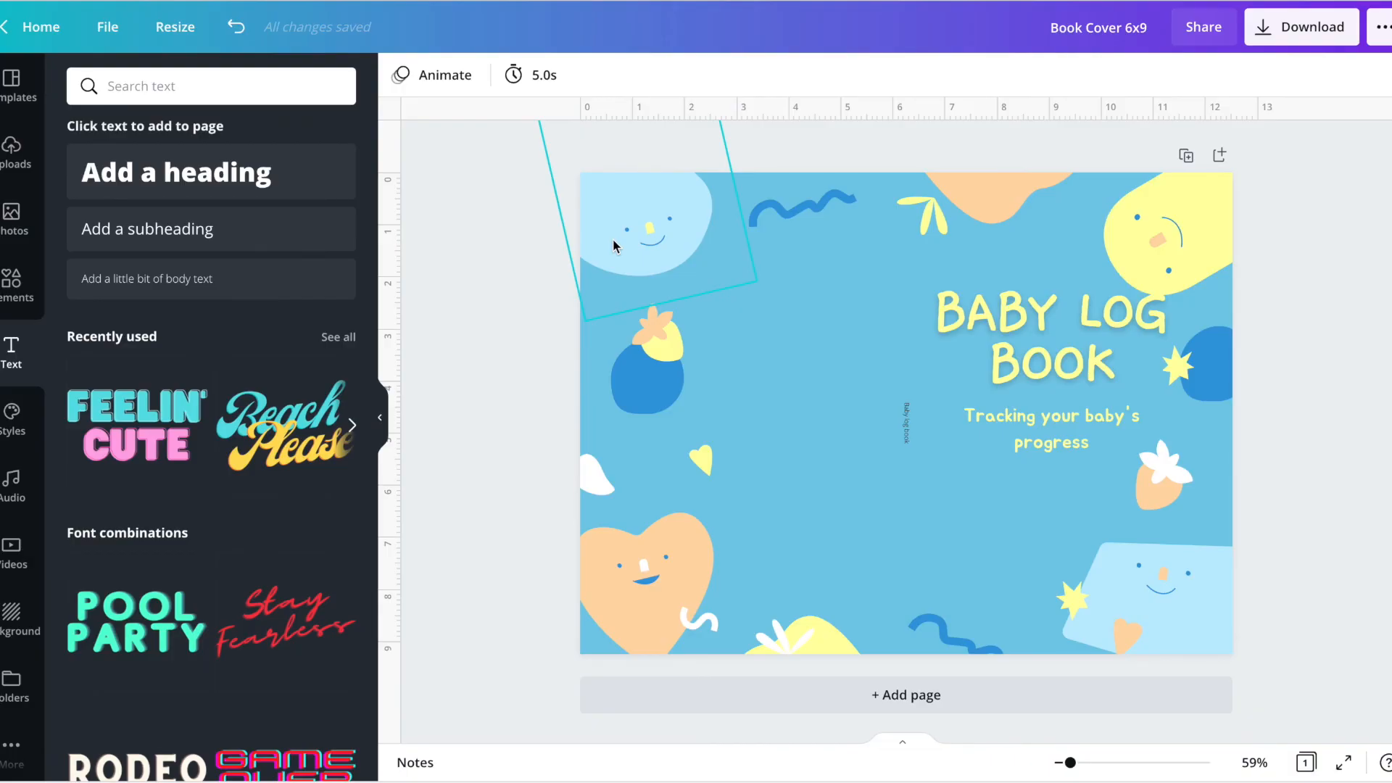
click(615, 245)
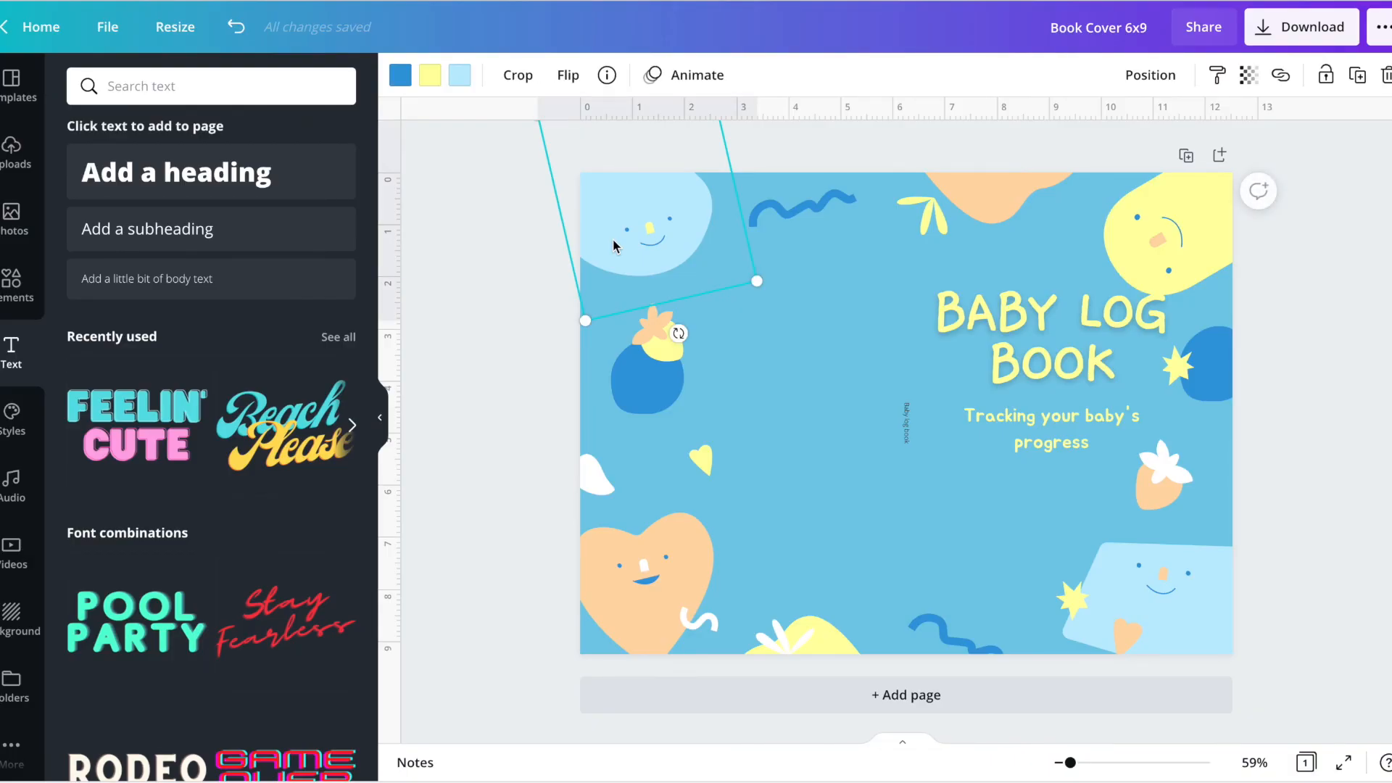
mouse_move(1346, 397)
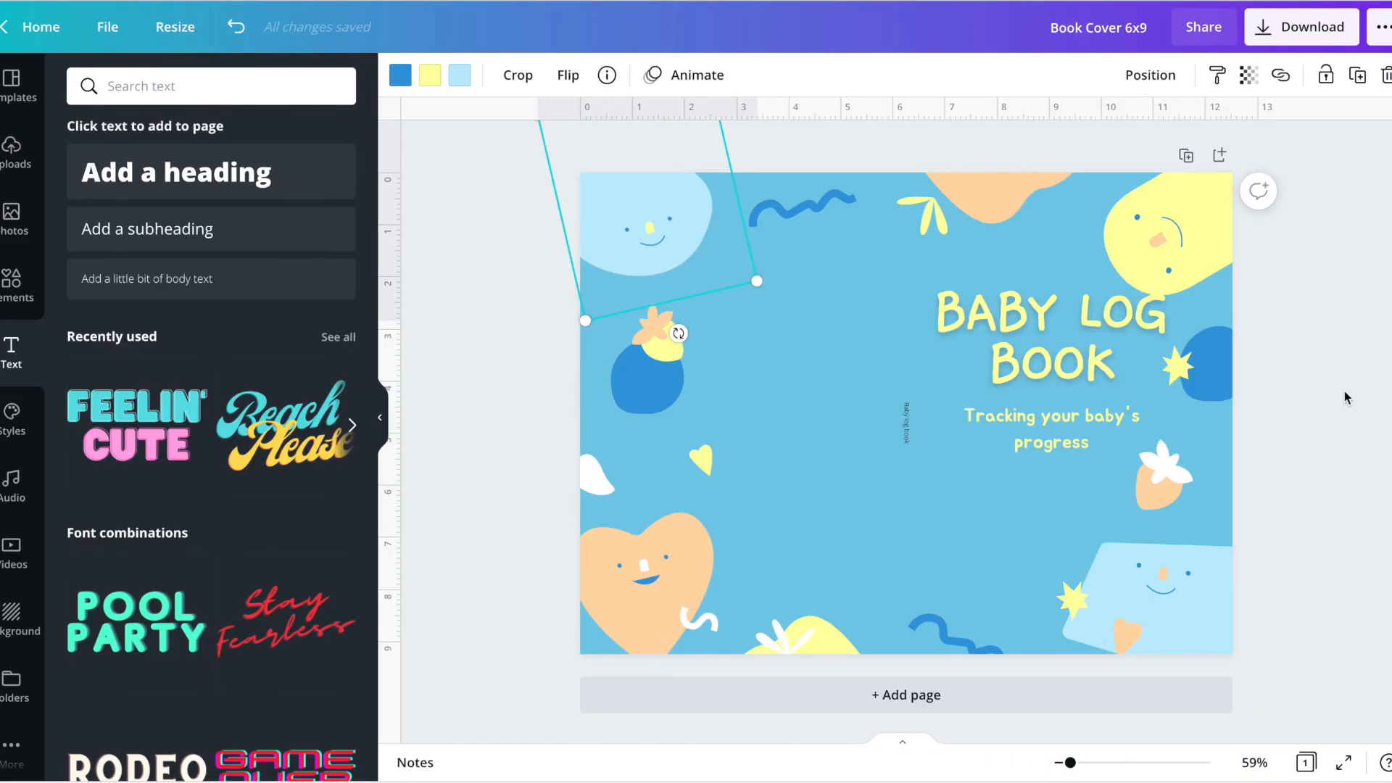